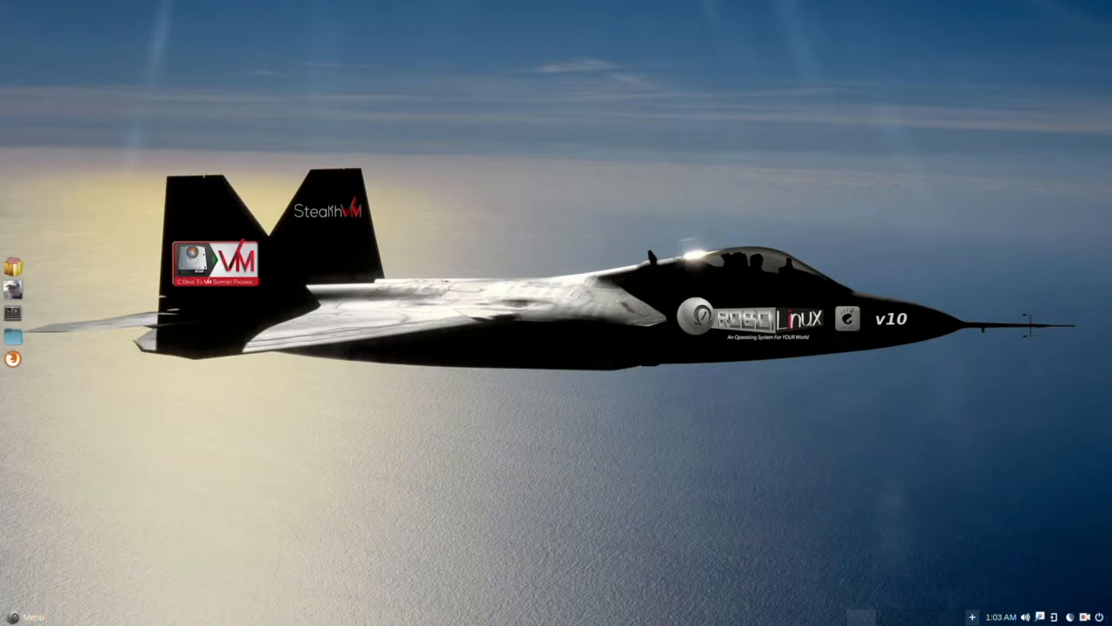
# Step: Browse the Preferences category, then list Administration apps like Software Updater and Users
pyautogui.click(28, 615)
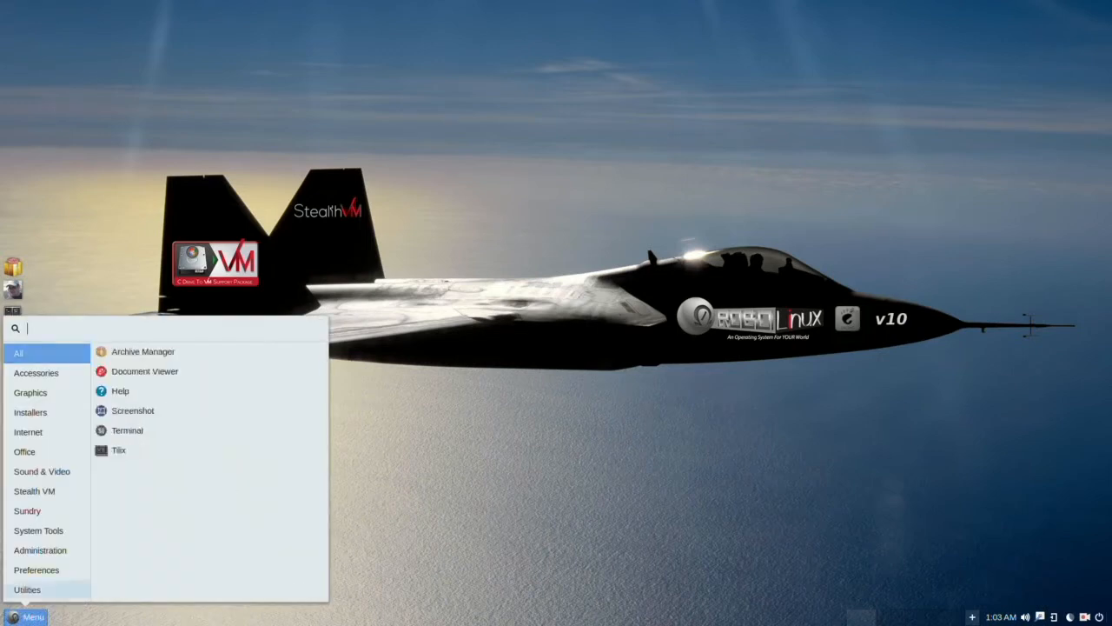
pyautogui.click(37, 569)
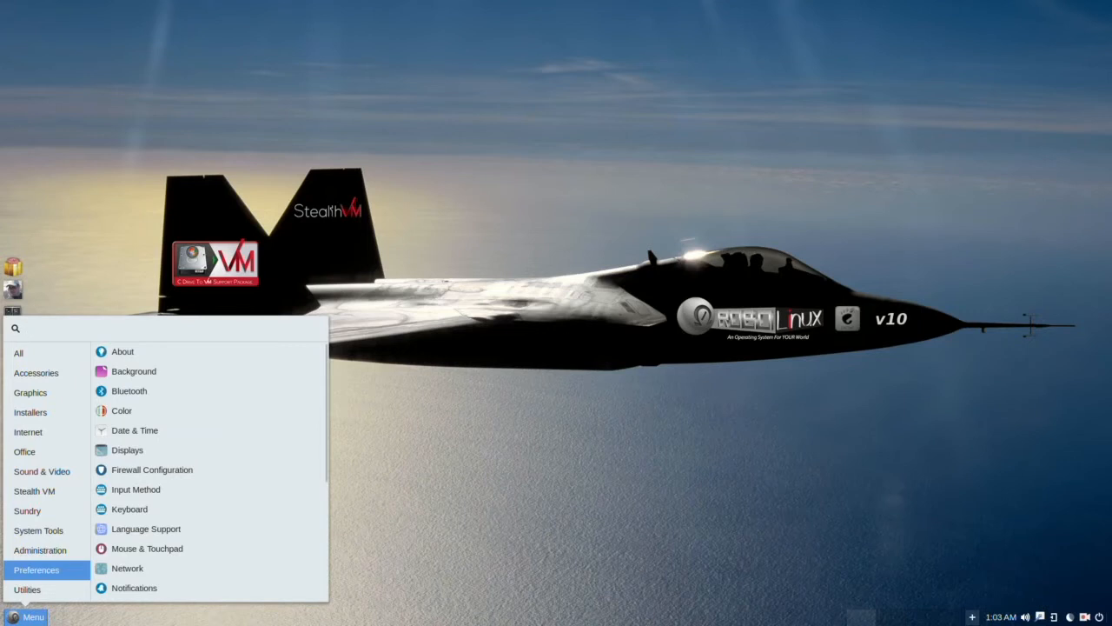
pyautogui.click(165, 329)
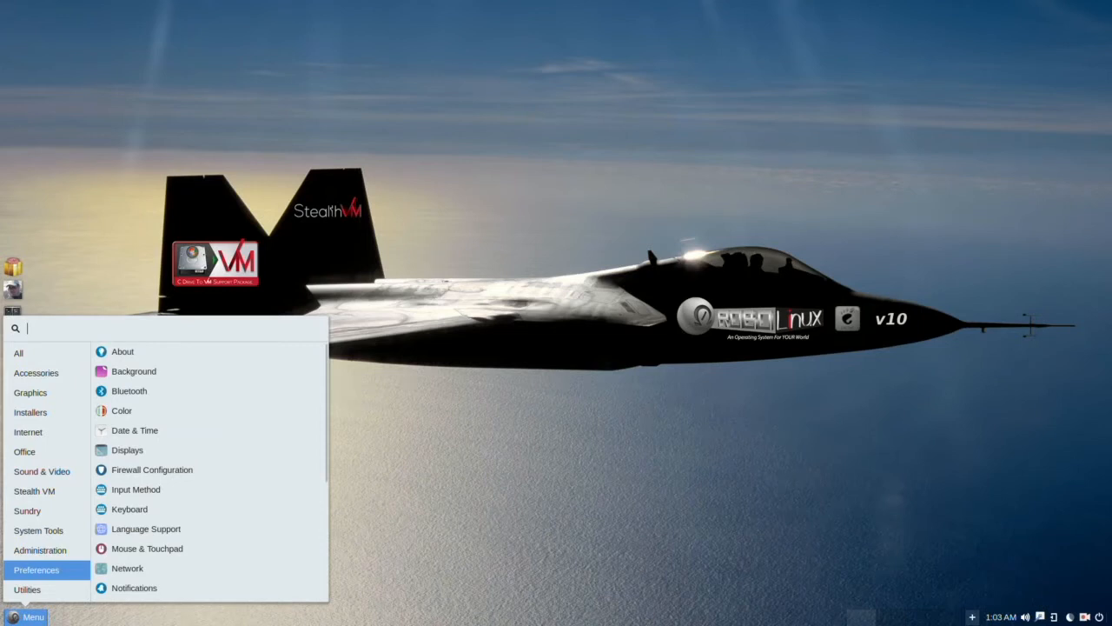
pyautogui.click(40, 549)
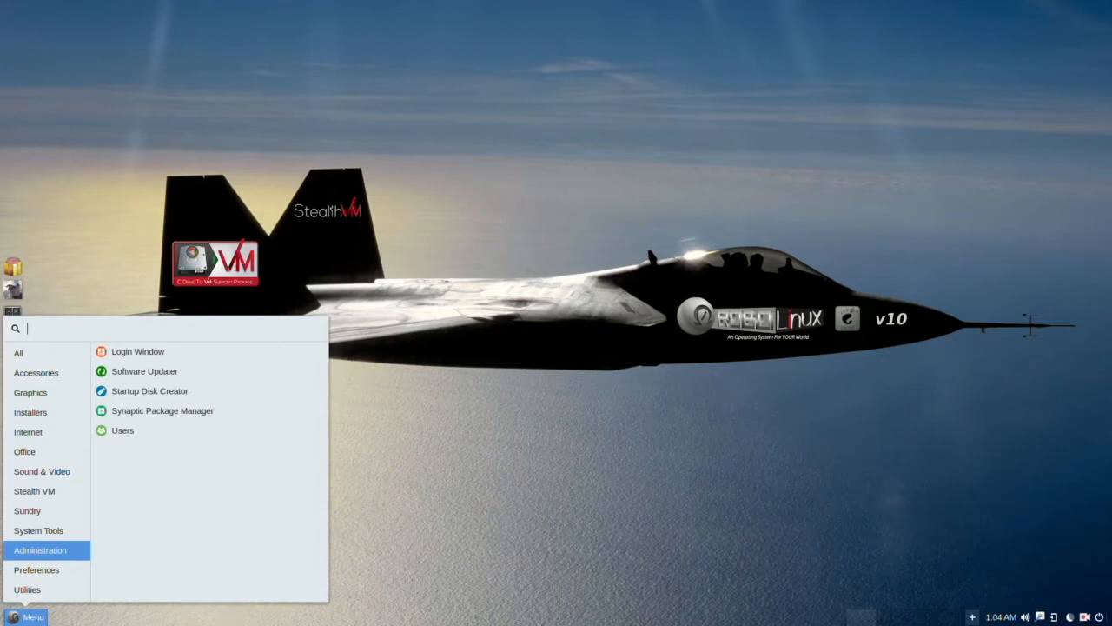
# Step: Browse System Tools, reopen the menu, and list Sound & Video apps like Audacious and VLC
pyautogui.click(38, 530)
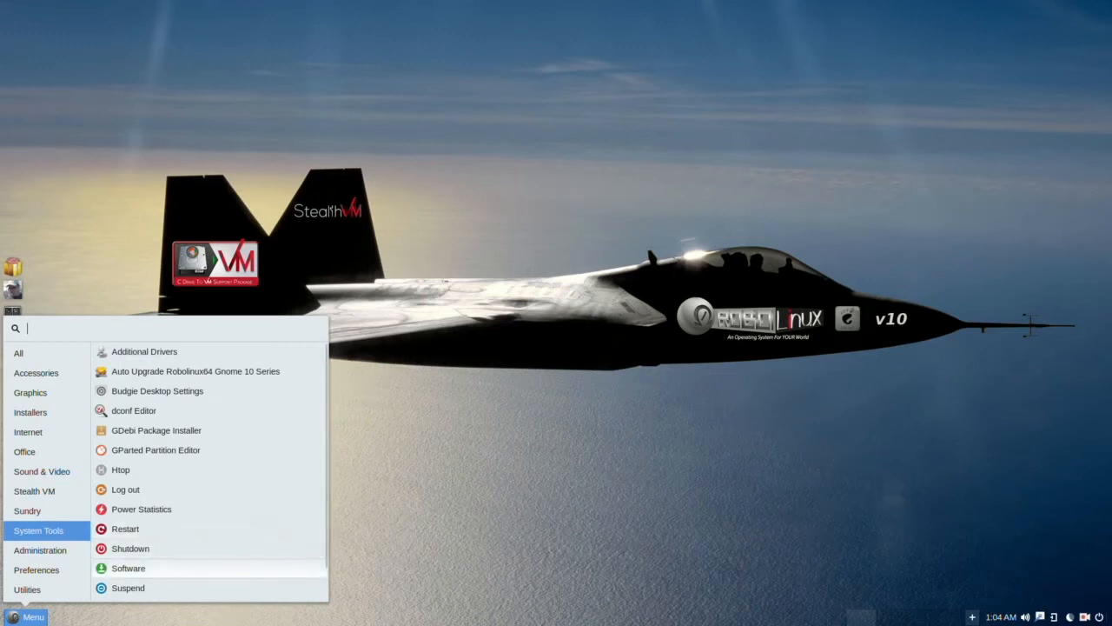
pyautogui.moveTo(127, 568)
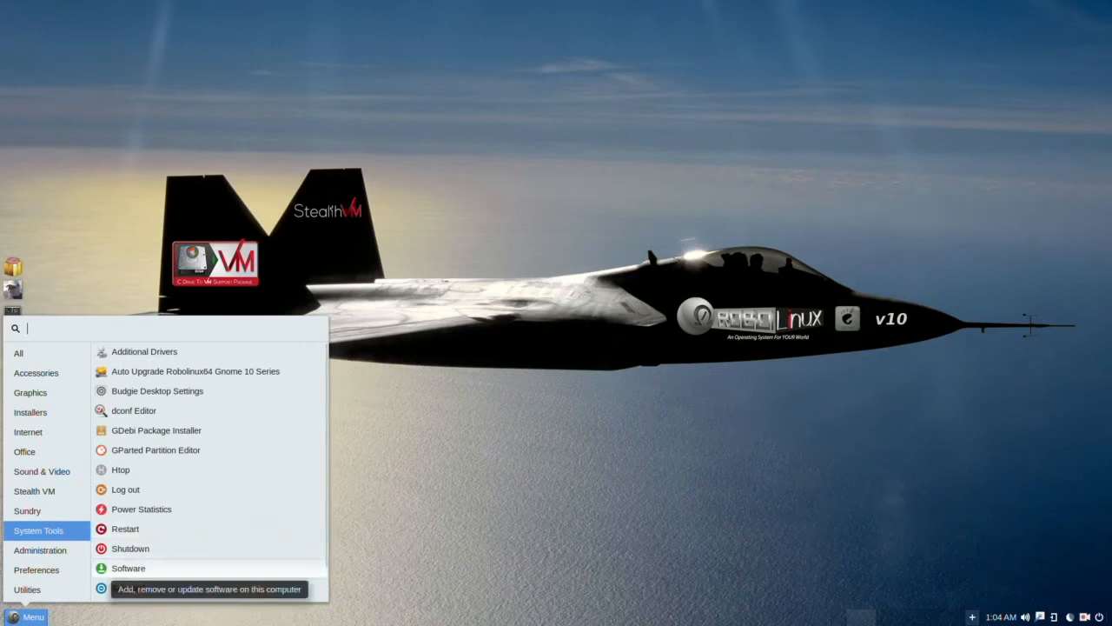
pyautogui.moveTo(131, 548)
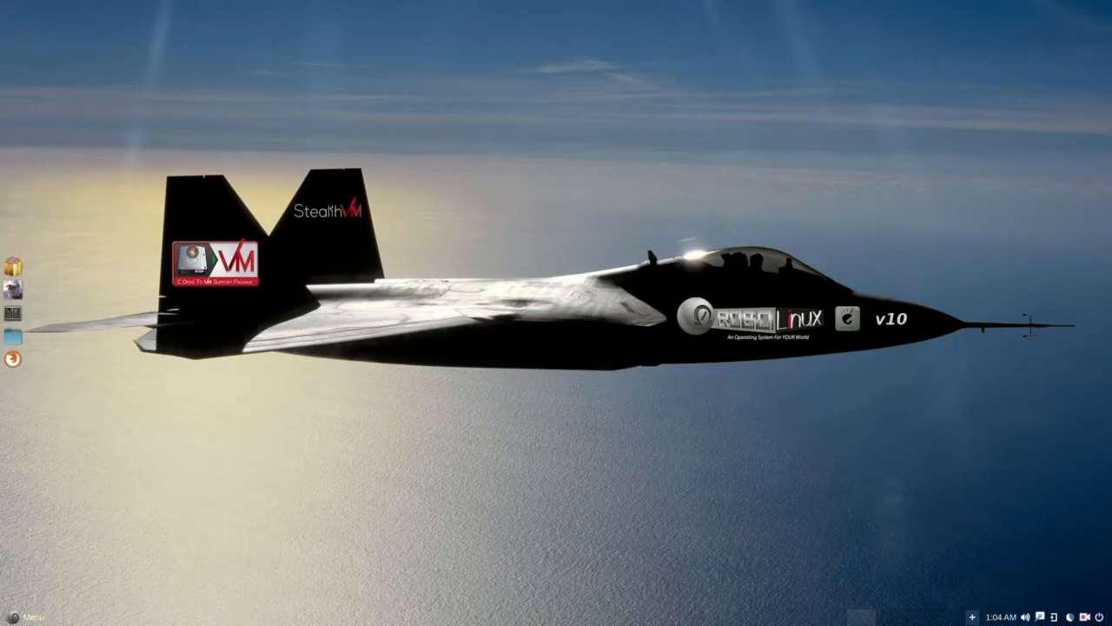
pyautogui.click(29, 616)
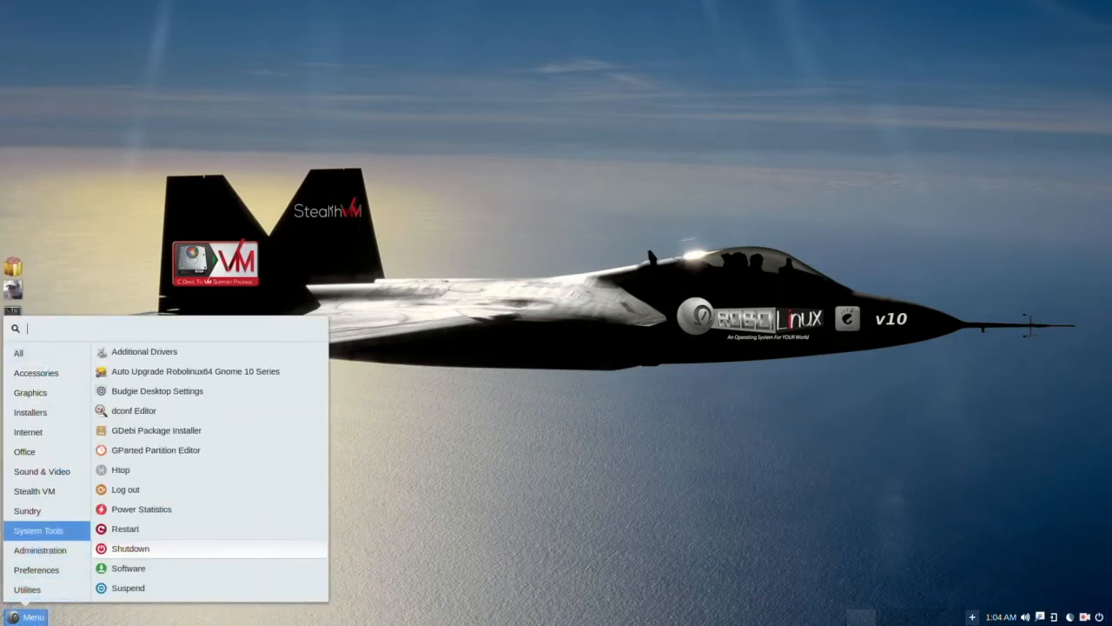
pyautogui.click(27, 510)
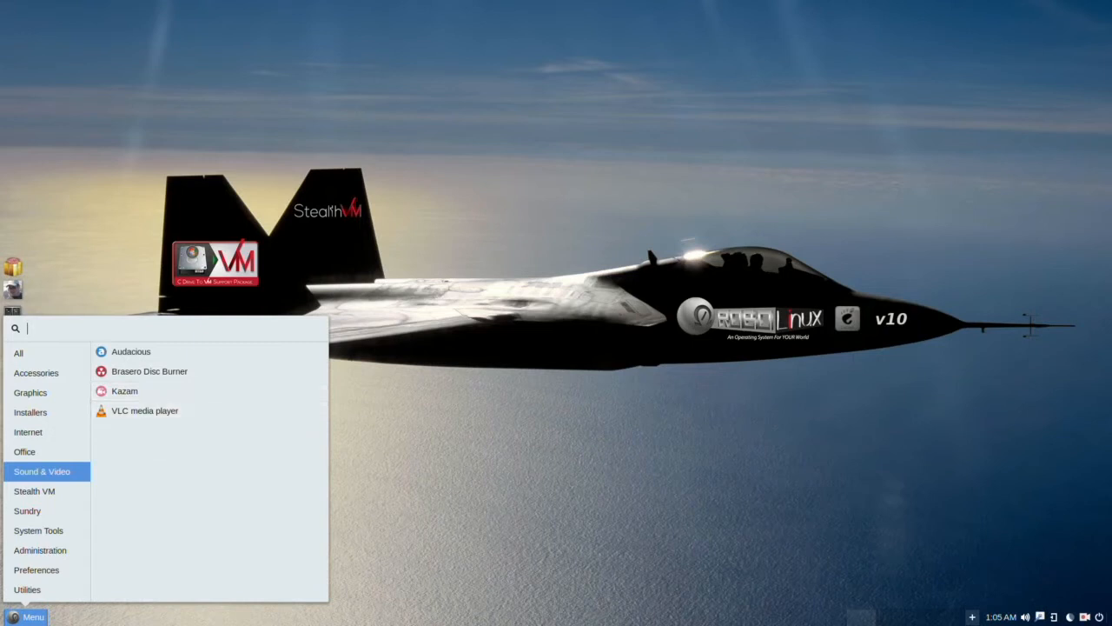
# Step: Browse the Office, System Tools and Installers categories, then switch to the Internet category
pyautogui.click(24, 452)
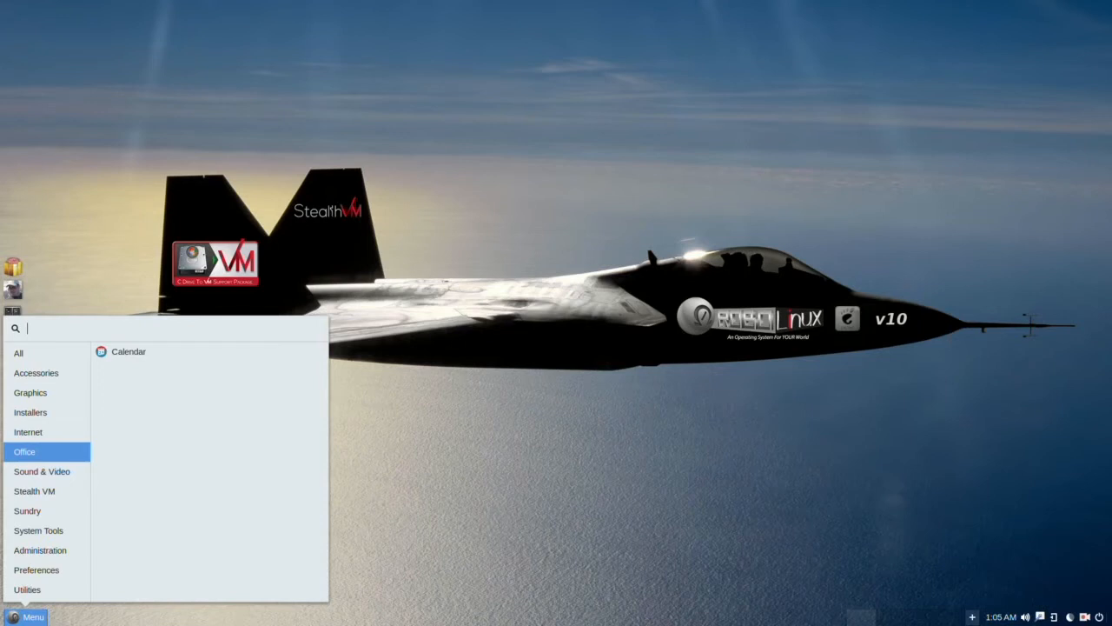
pyautogui.click(38, 530)
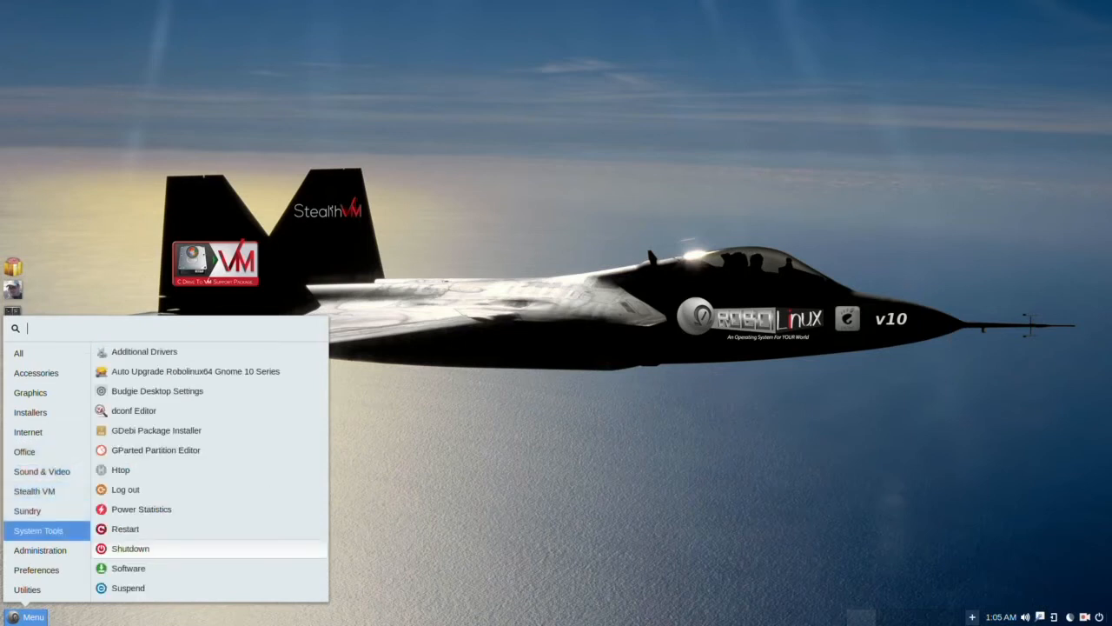
pyautogui.moveTo(128, 567)
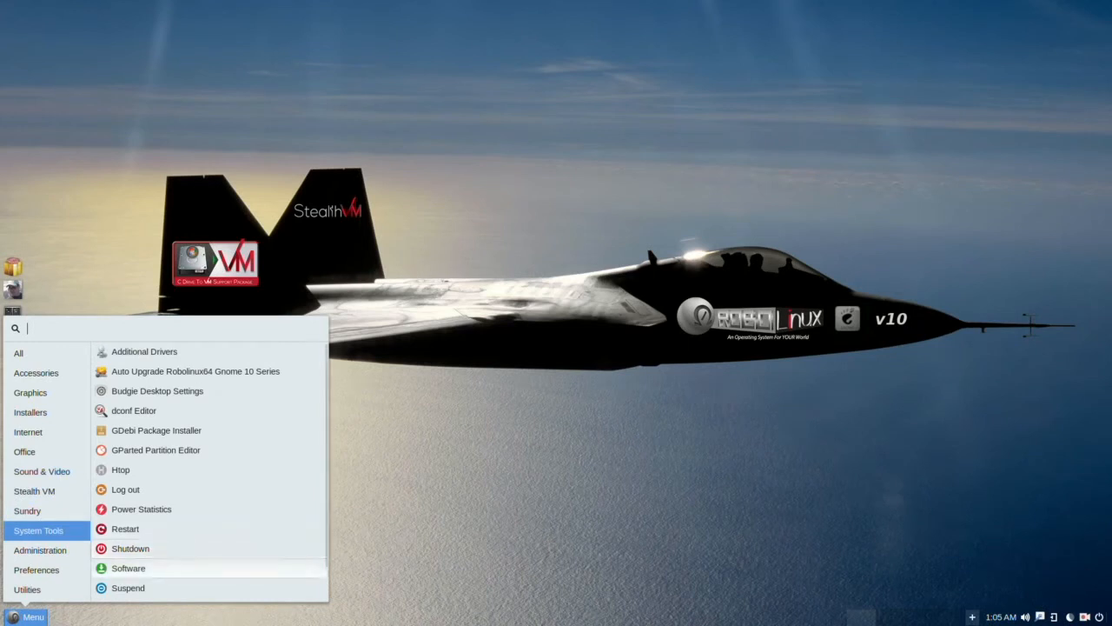
pyautogui.moveTo(128, 568)
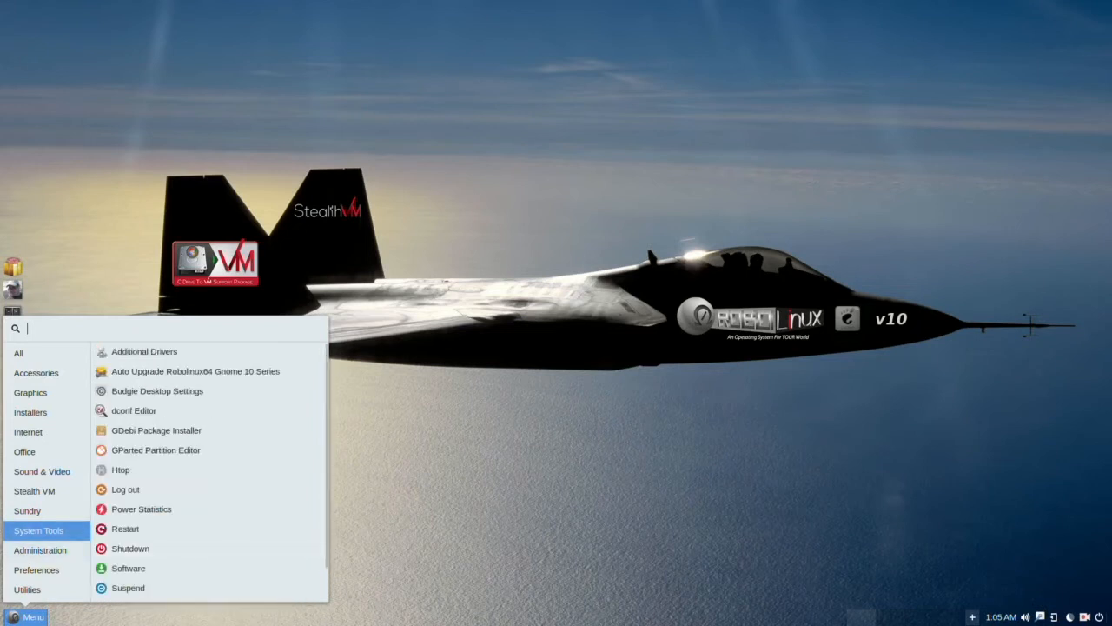
pyautogui.click(31, 412)
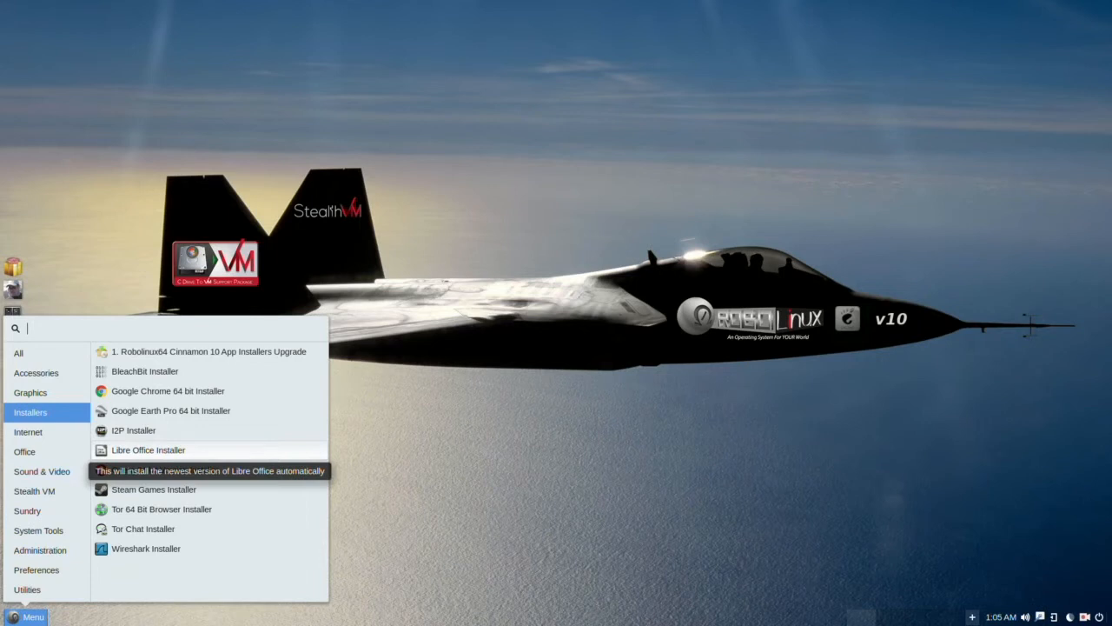
pyautogui.click(28, 432)
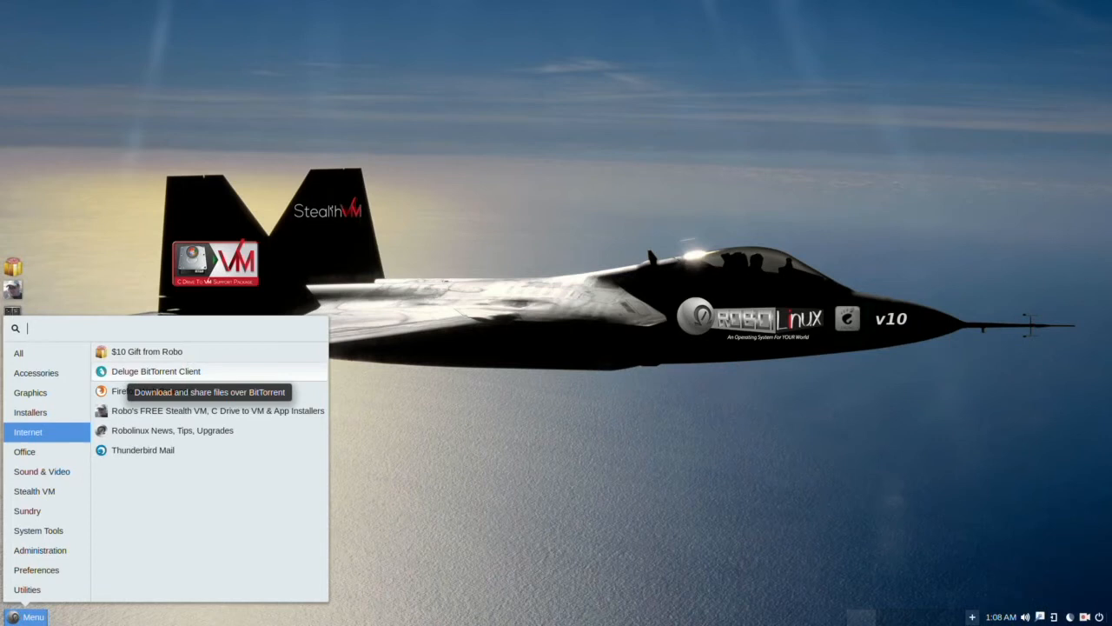
pyautogui.moveTo(150, 390)
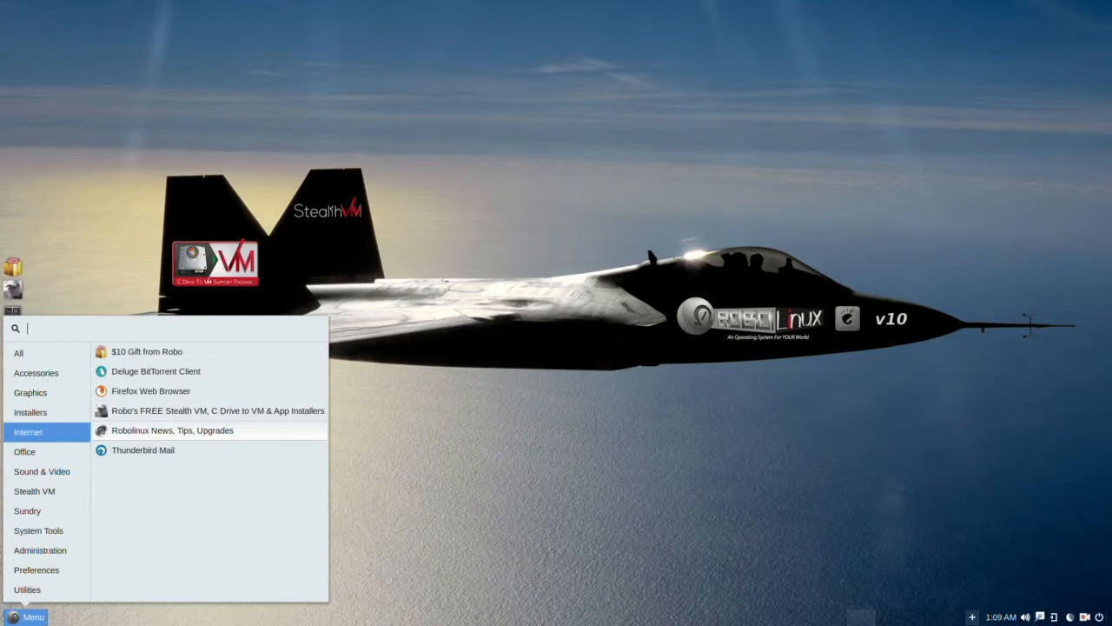
pyautogui.moveTo(172, 430)
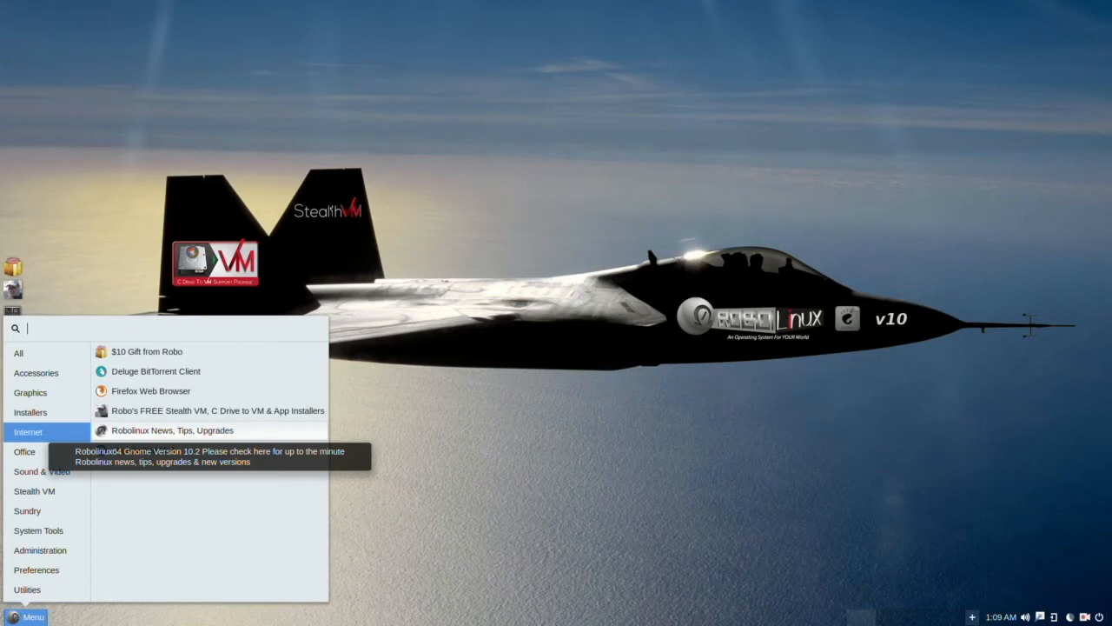
pyautogui.moveTo(143, 450)
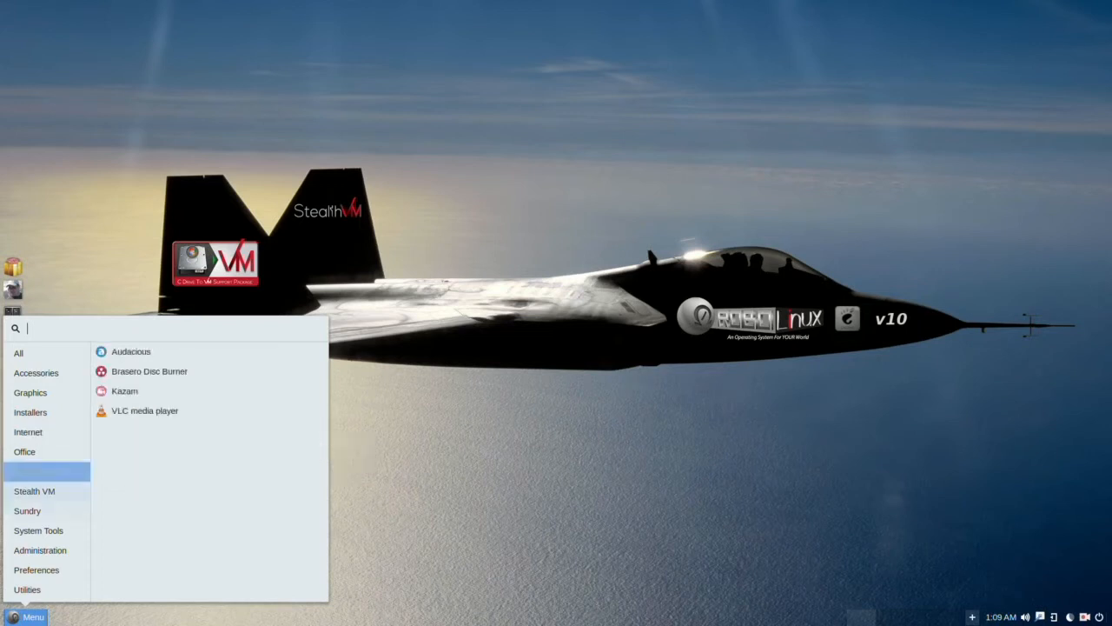
# Step: Return to the Installers category with Google Chrome, Opera and Steam Games installers
pyautogui.click(30, 412)
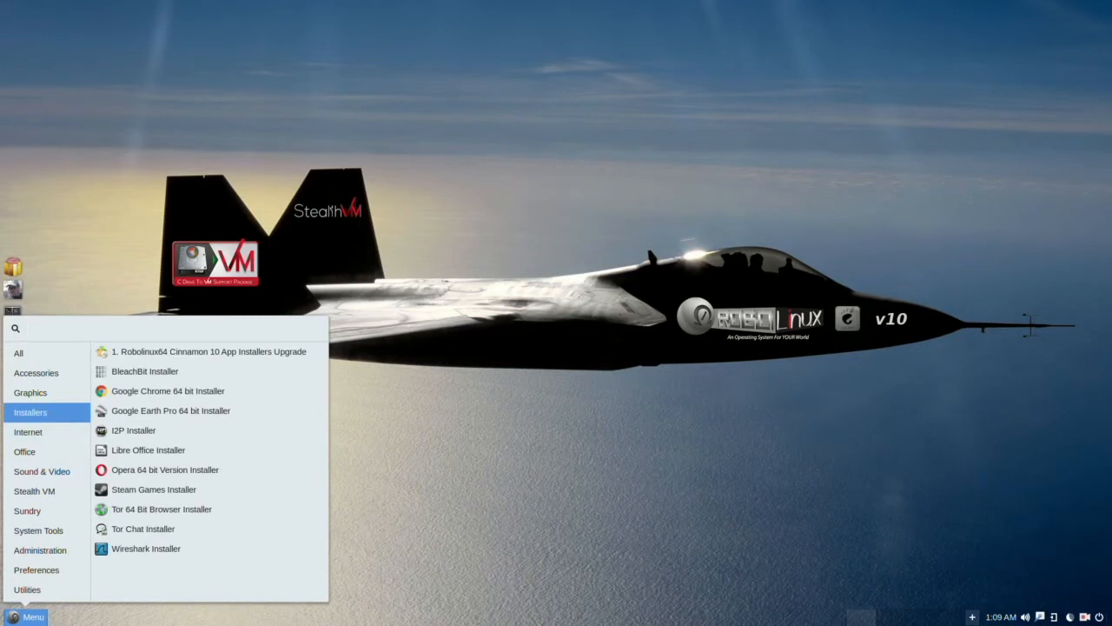
# Step: Inspect the Installers entries, then list Graphics apps GIMP and gThumb Image Viewer
pyautogui.click(173, 328)
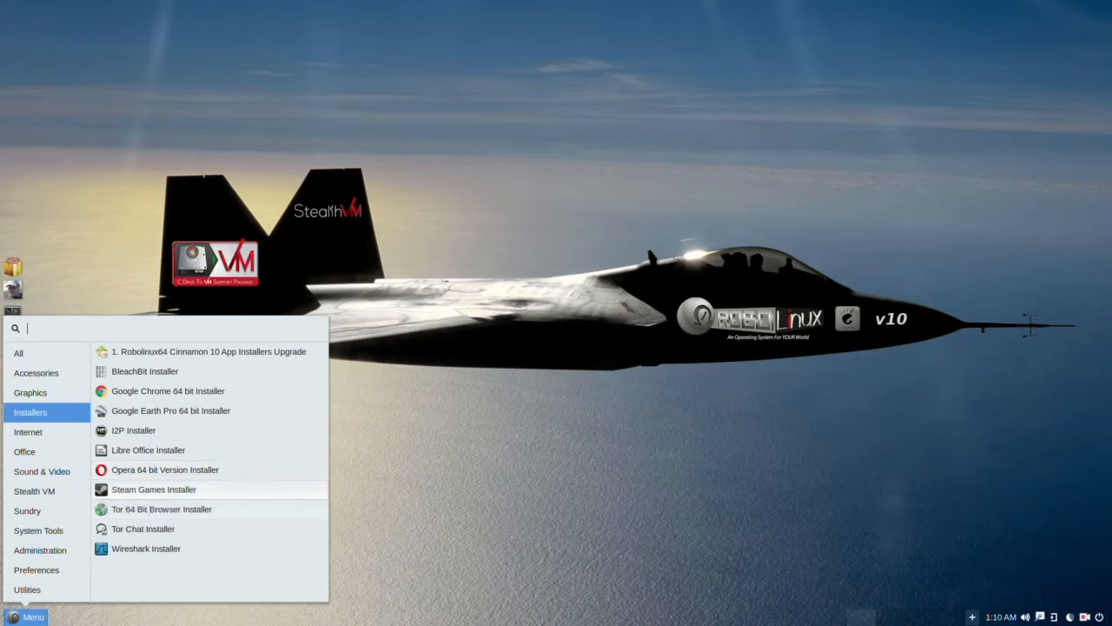
pyautogui.moveTo(162, 508)
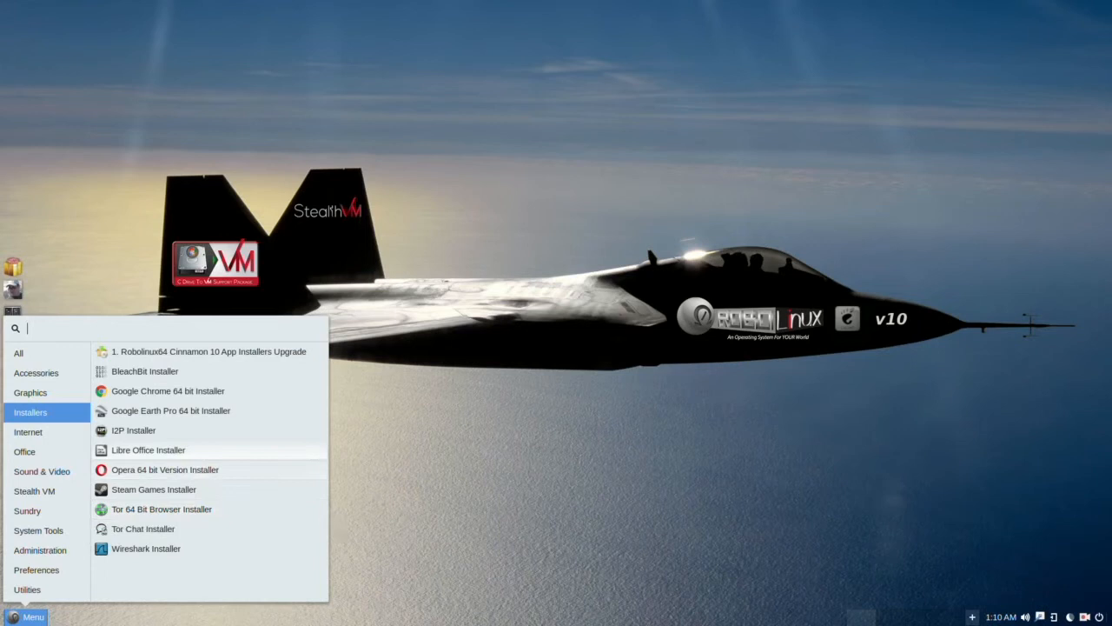
pyautogui.moveTo(133, 430)
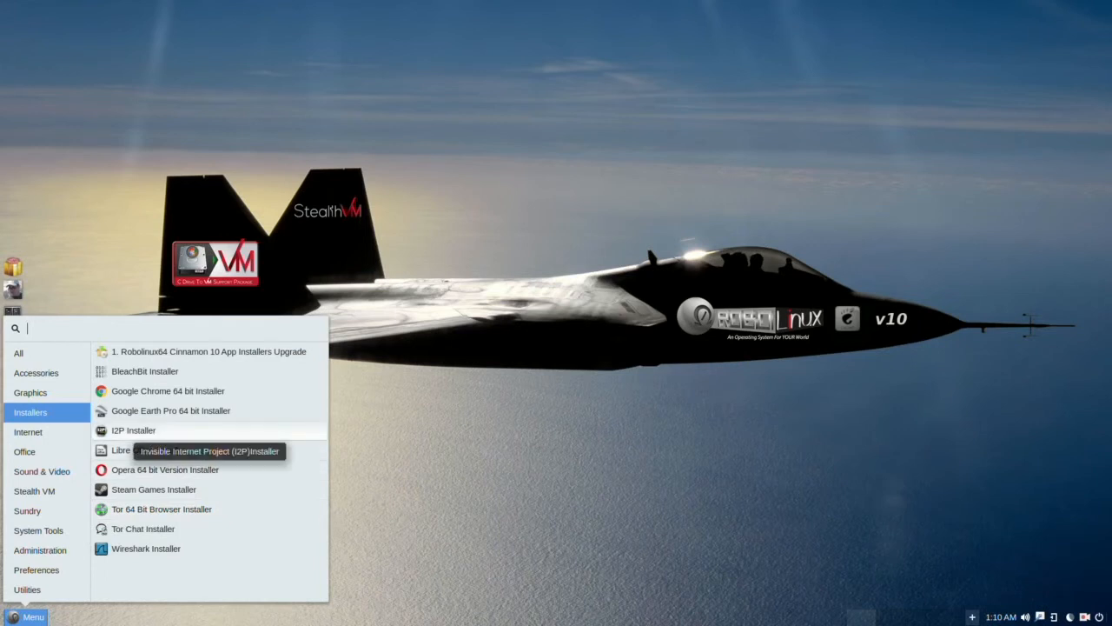
pyautogui.moveTo(161, 508)
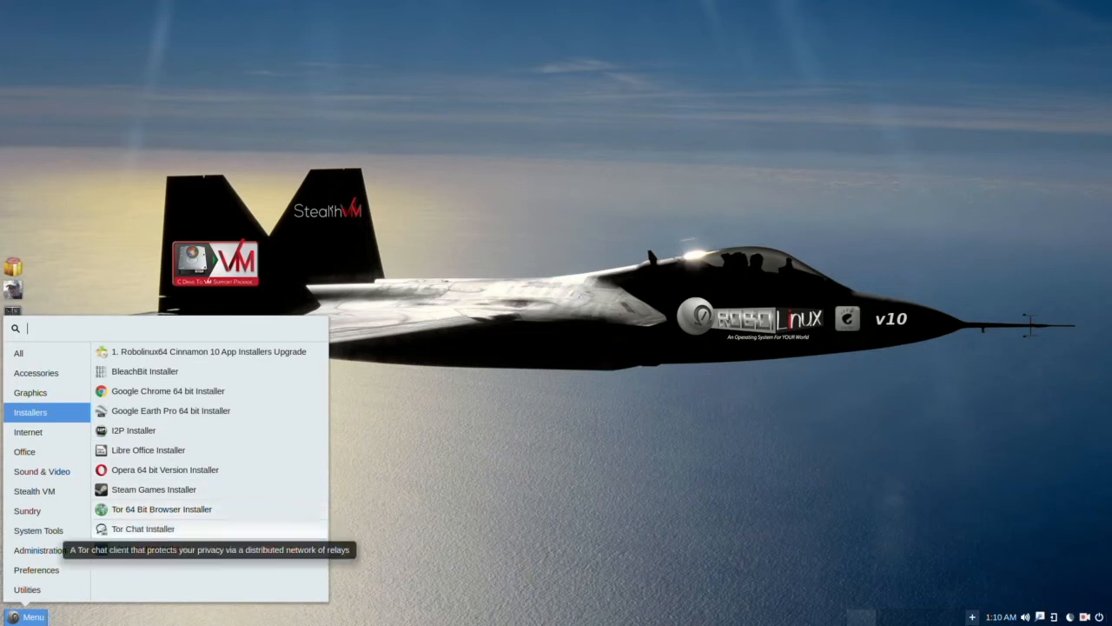
pyautogui.moveTo(145, 548)
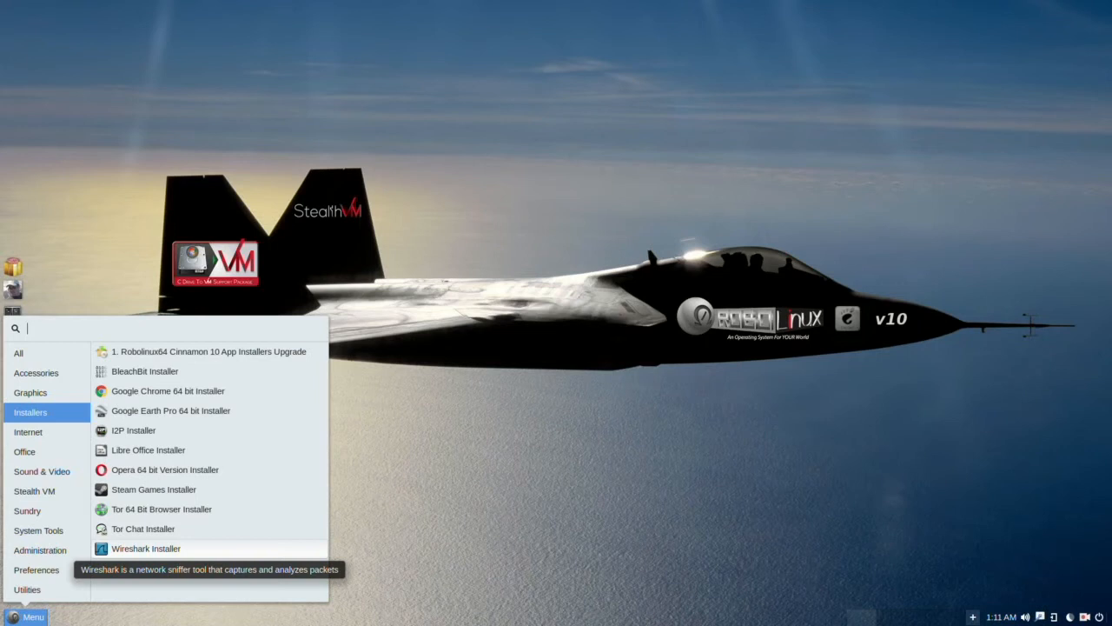
pyautogui.click(29, 392)
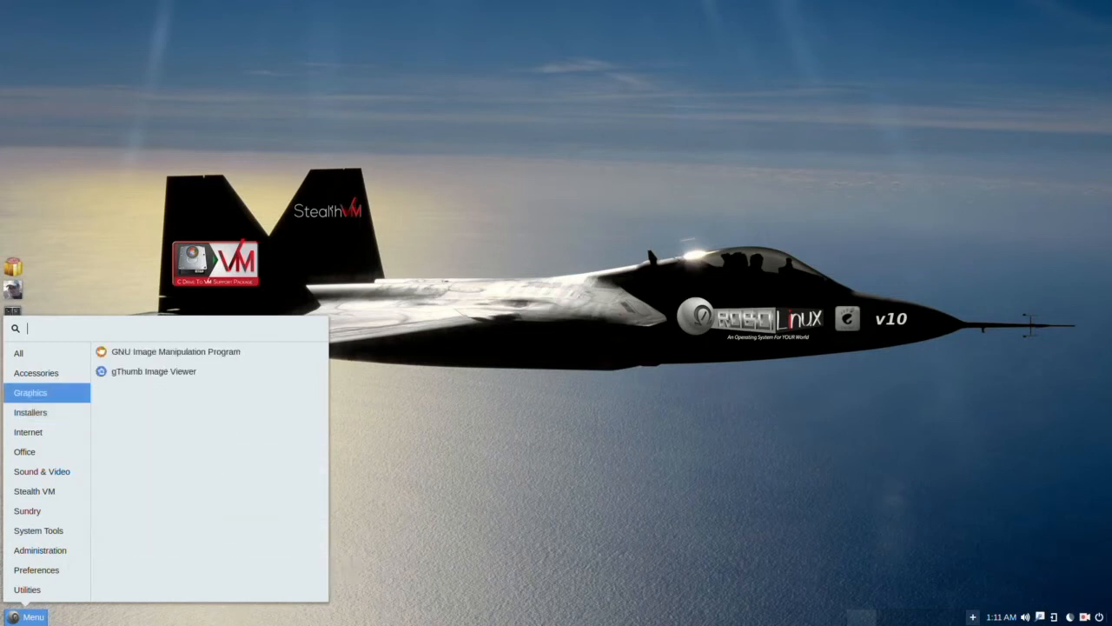
pyautogui.moveTo(175, 351)
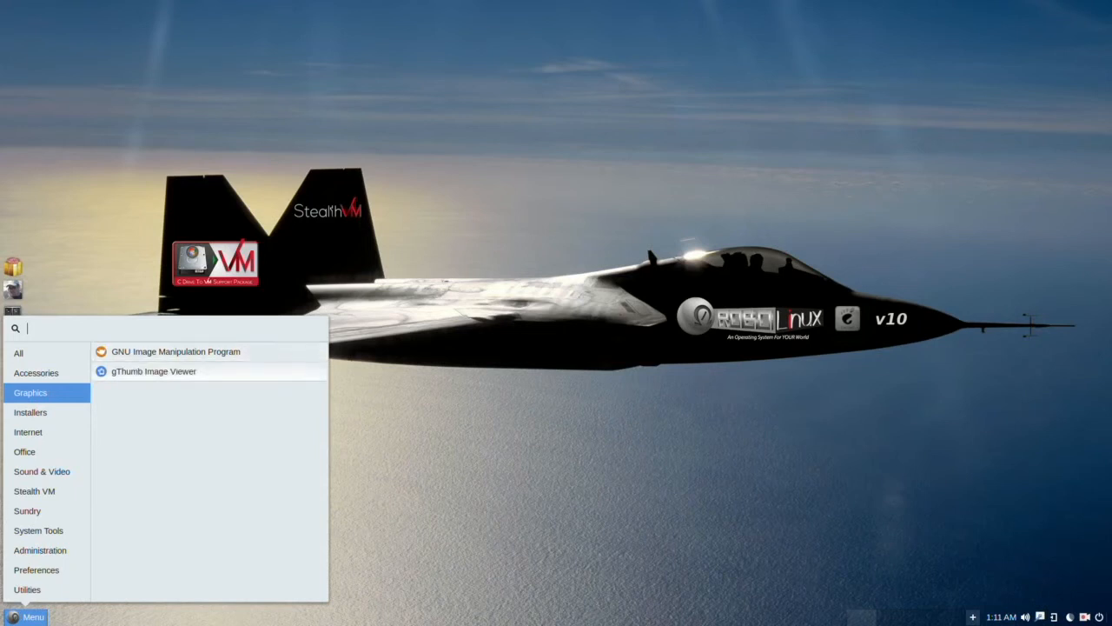
pyautogui.moveTo(154, 371)
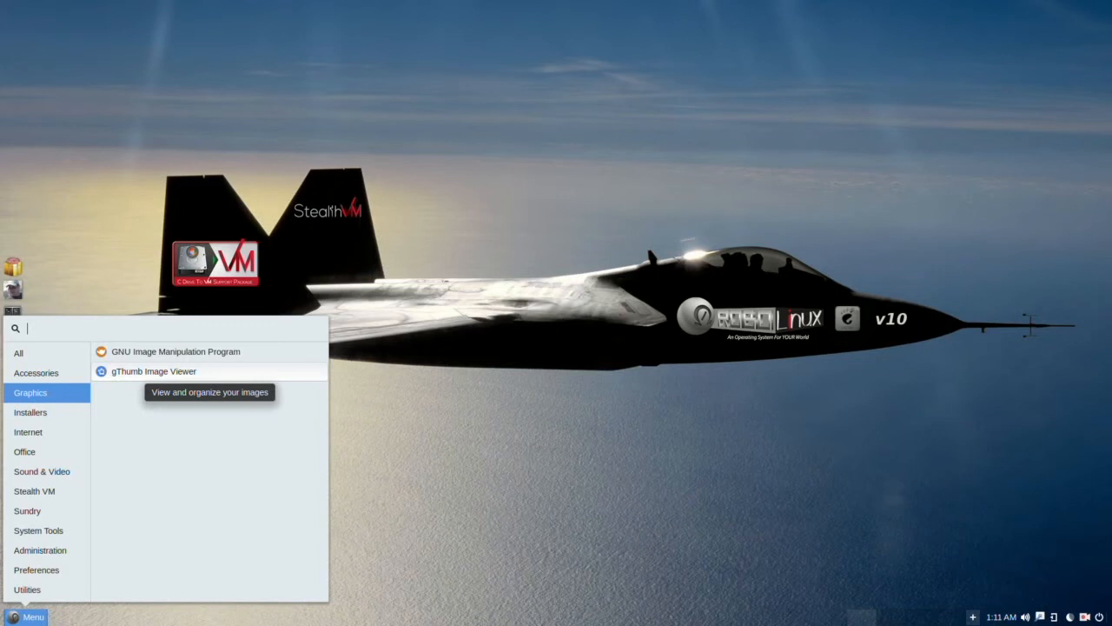
# Step: Show the Accessories apps and launch Files on the home folder
pyautogui.click(37, 372)
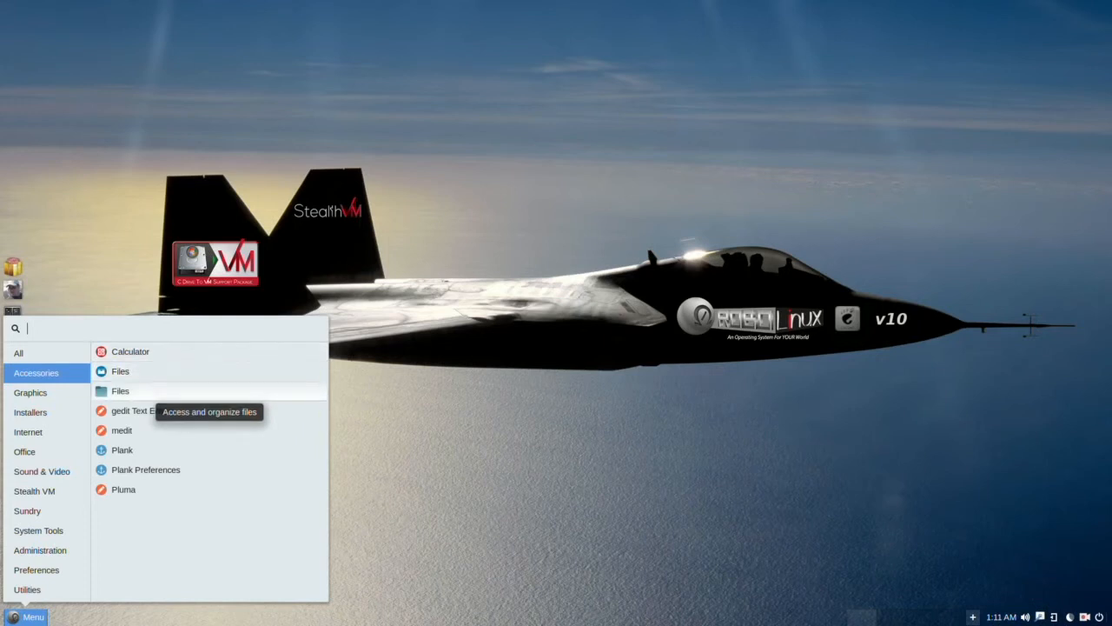
pyautogui.click(120, 371)
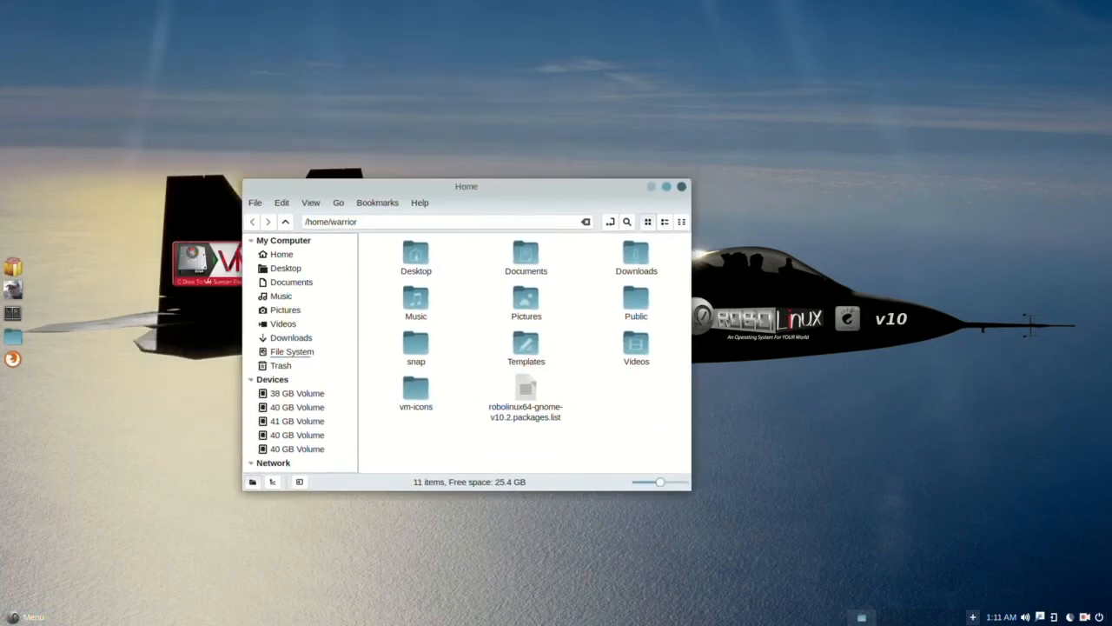
# Step: Close the Nemo Home window, browse Accessories, and open Software & Updates on Additional Drivers
pyautogui.moveTo(467, 186); pyautogui.dragTo(432, 173)
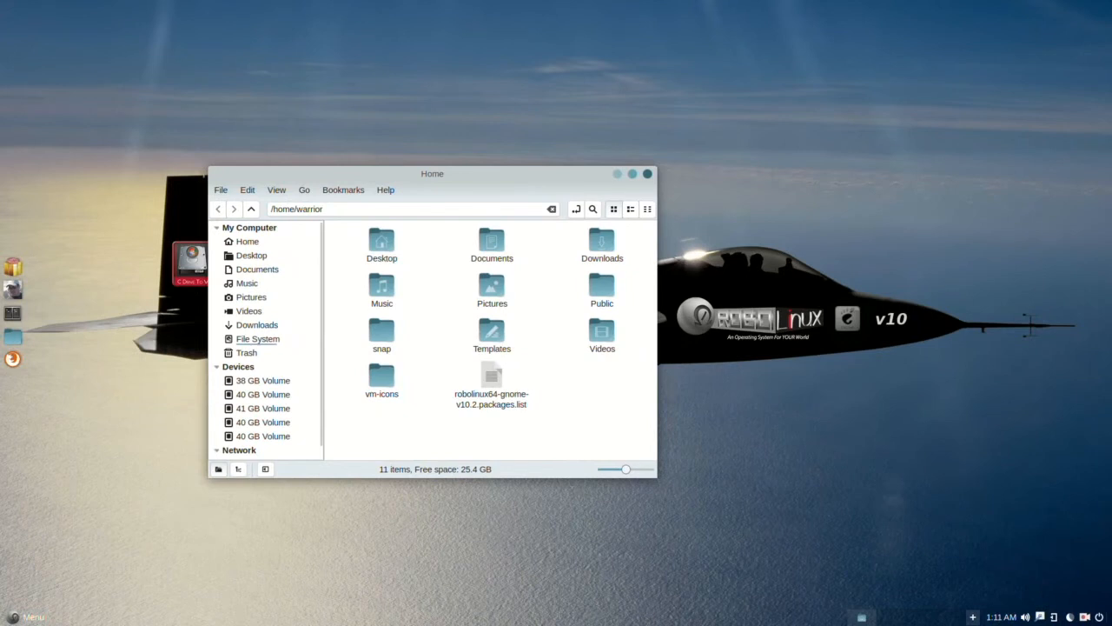
pyautogui.click(29, 616)
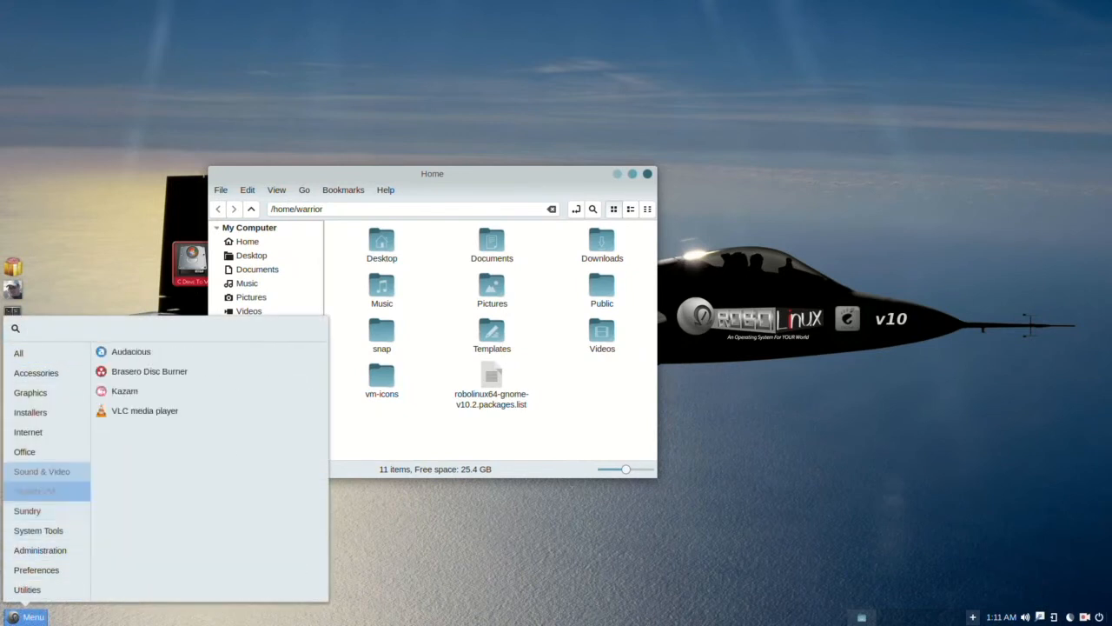
pyautogui.click(36, 372)
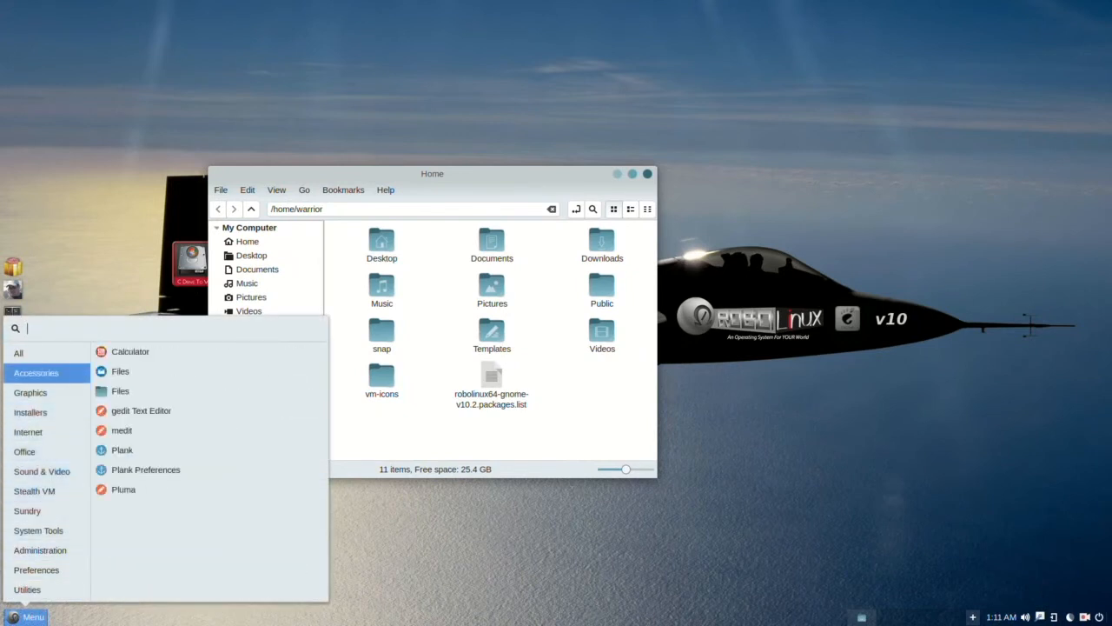
pyautogui.moveTo(120, 371)
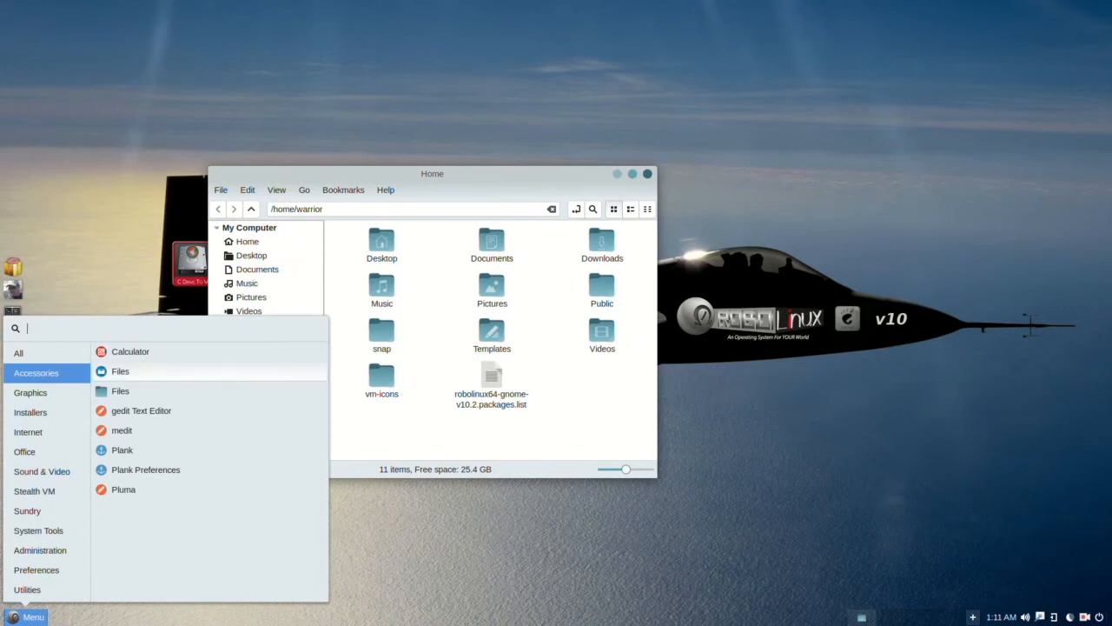
pyautogui.click(18, 352)
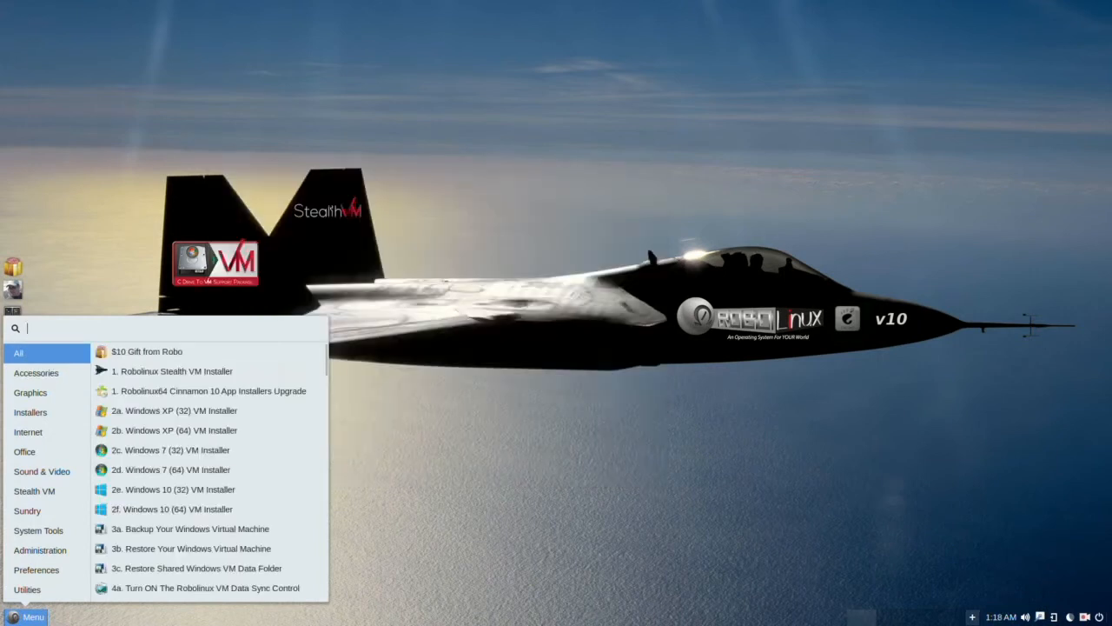
pyautogui.click(38, 531)
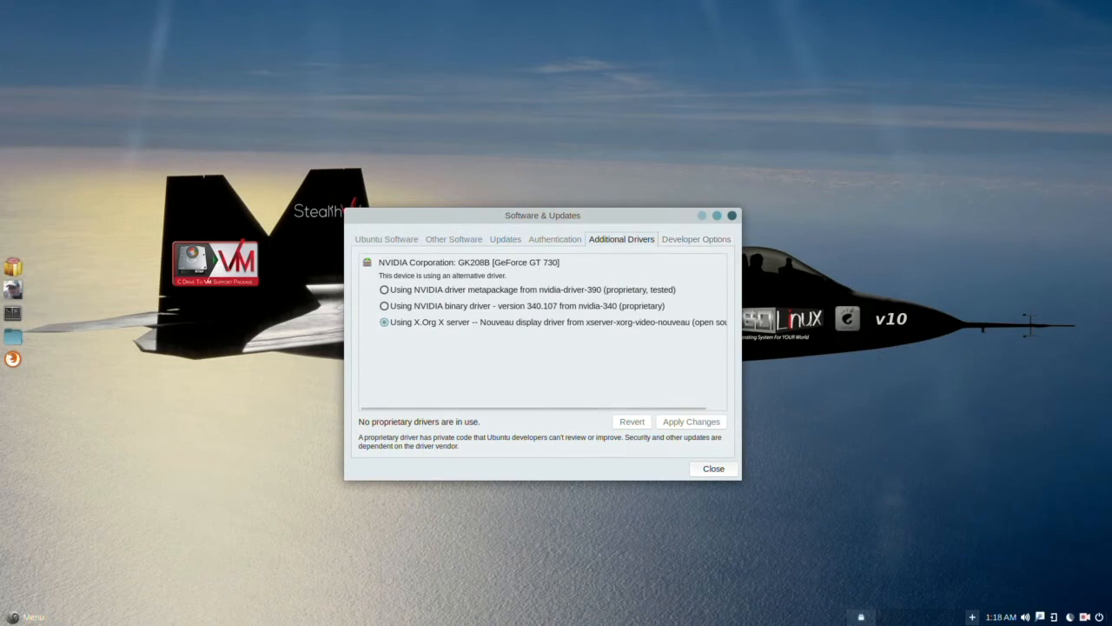
# Step: Close Software & Updates after reviewing the Nouveau driver on Additional Drivers
pyautogui.click(26, 617)
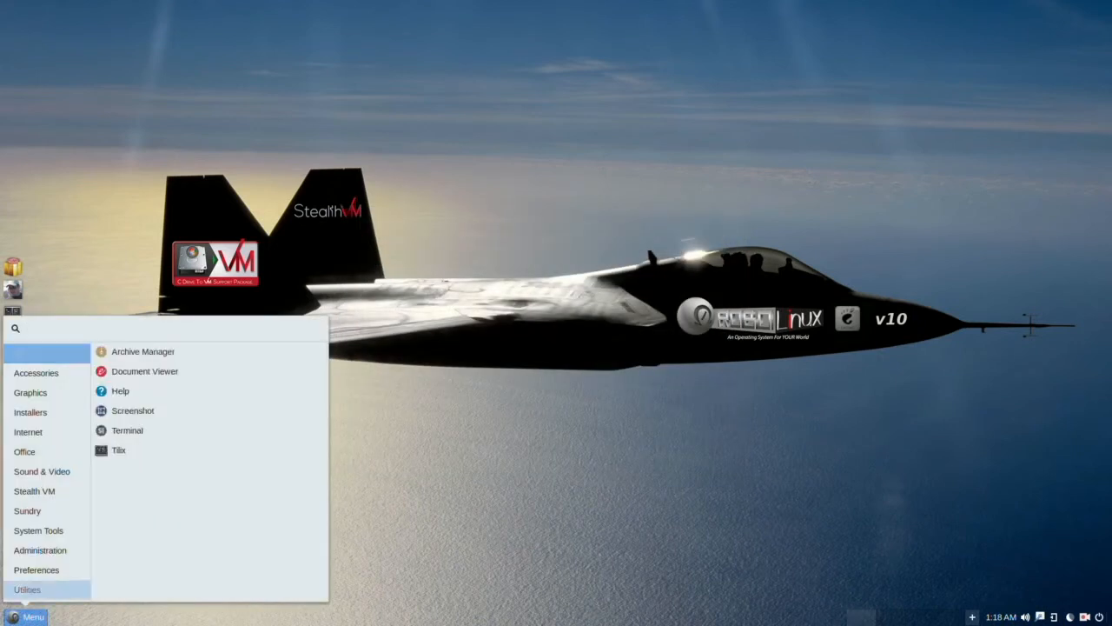
# Step: Launch Budgie Desktop Settings from System Tools, landing on its Style page
pyautogui.click(39, 530)
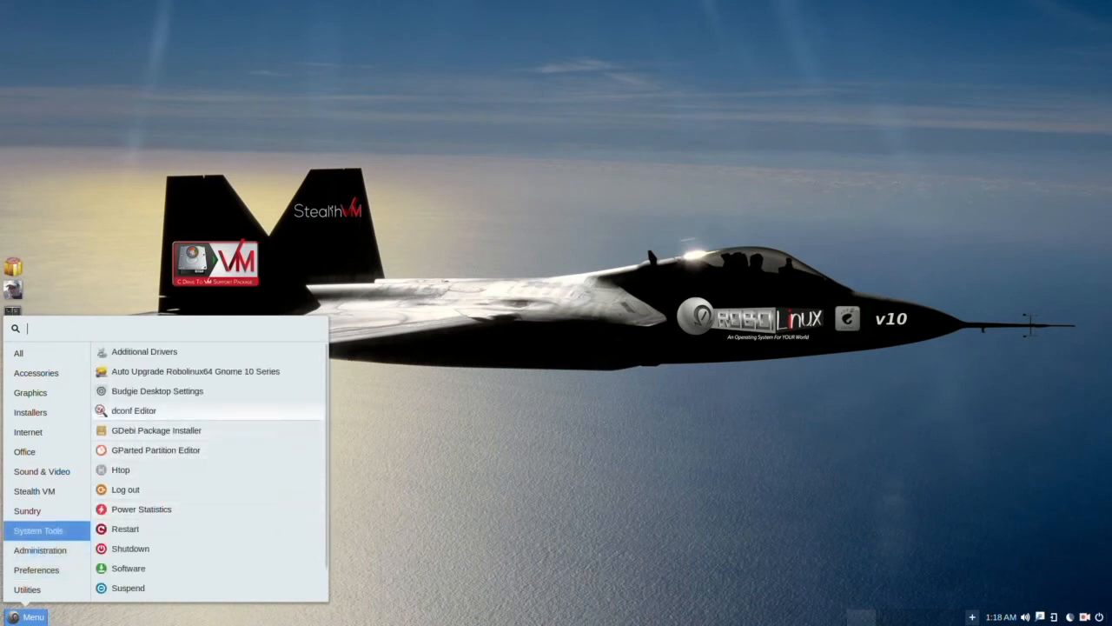
pyautogui.moveTo(195, 371)
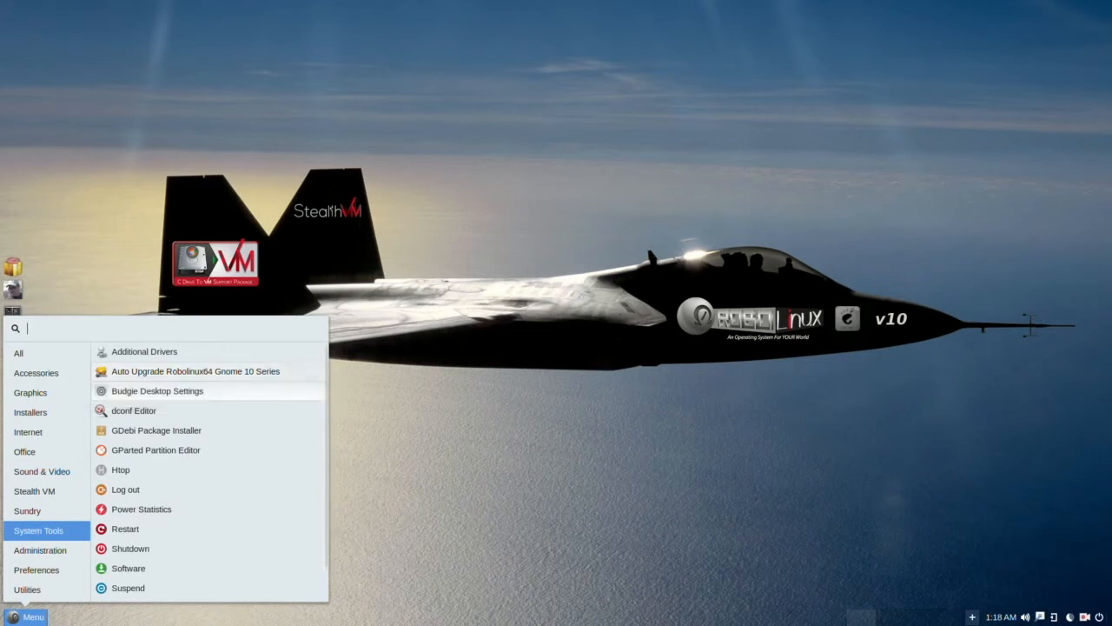
pyautogui.moveTo(133, 410)
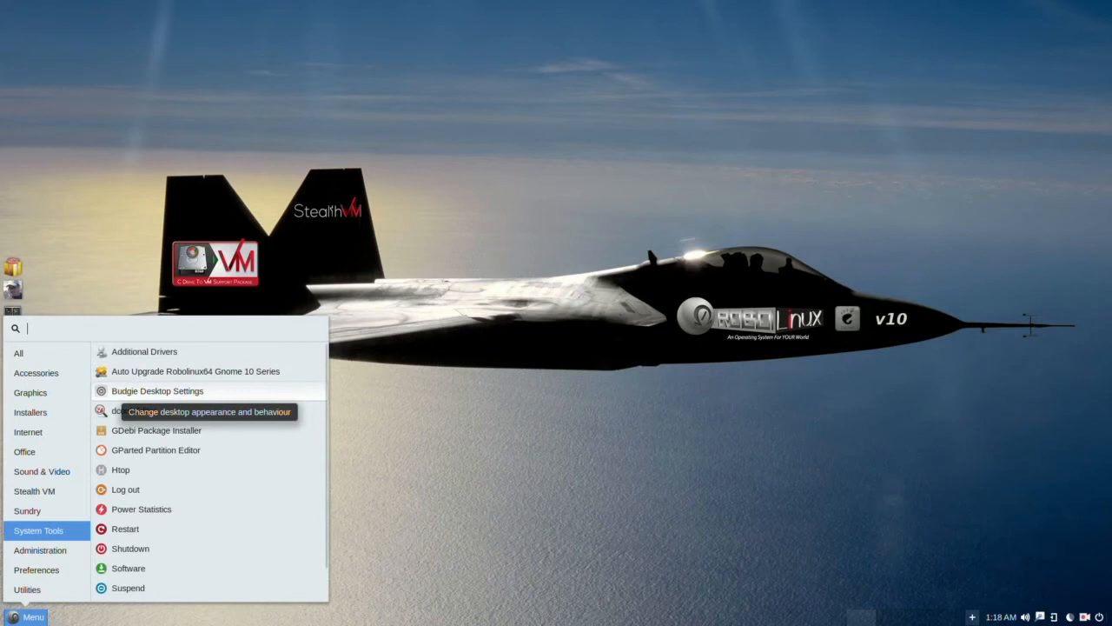
pyautogui.click(158, 390)
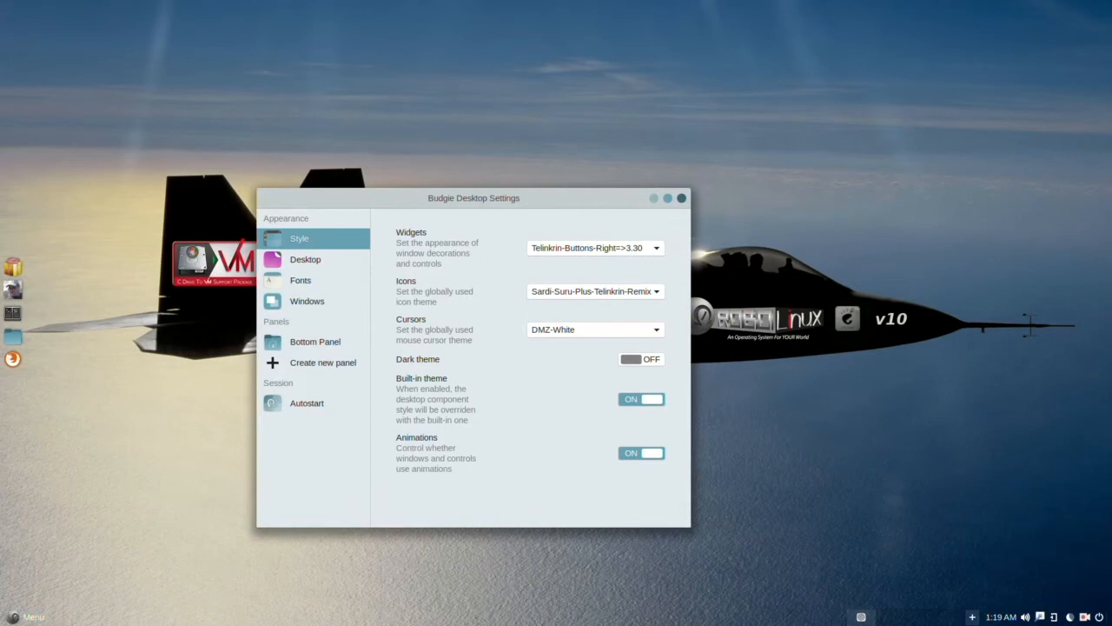
# Step: View the Bottom Panel applet list, then the Windows page with automatic tiling enabled
pyautogui.click(315, 341)
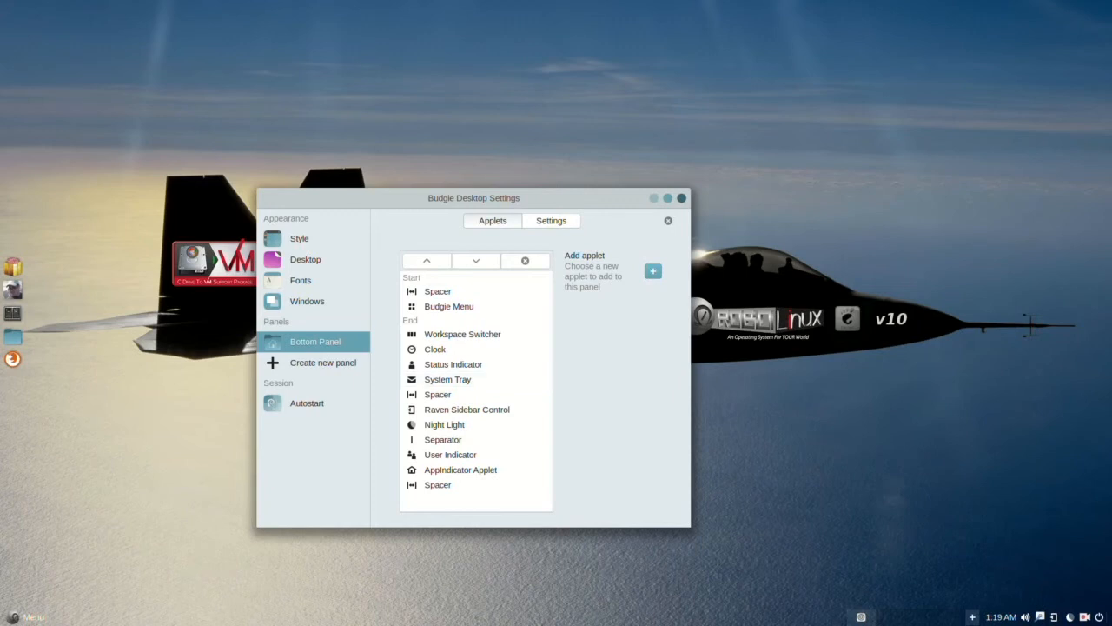
pyautogui.click(306, 301)
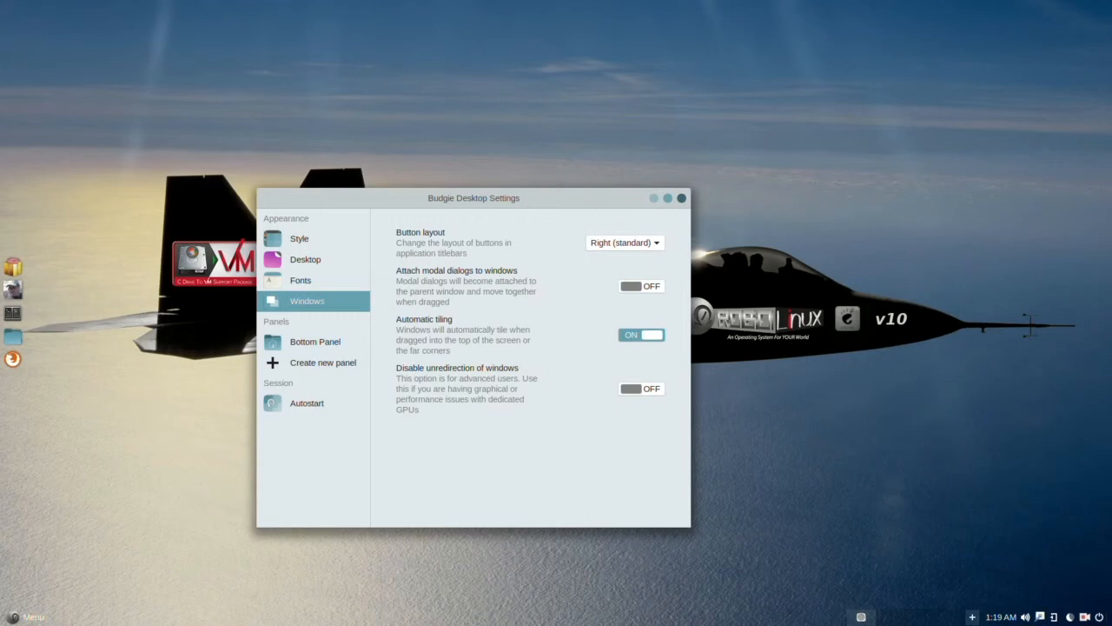
# Step: View the Fonts page, then back on Style keep the Telinkrin-Buttons-Right=>3.30 widget theme
pyautogui.click(300, 280)
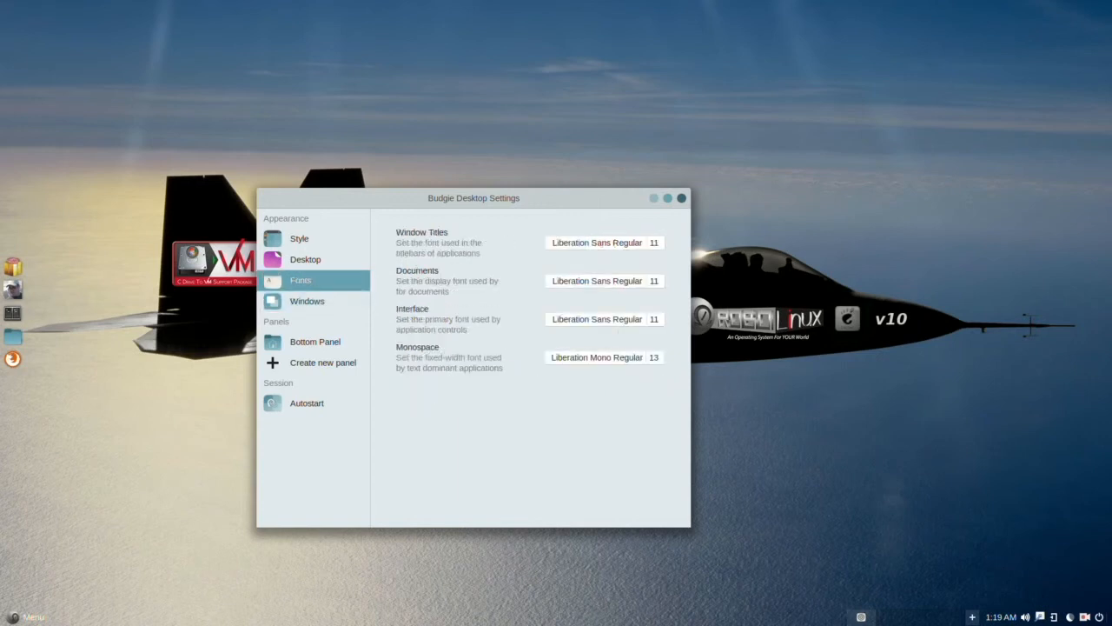
pyautogui.click(299, 238)
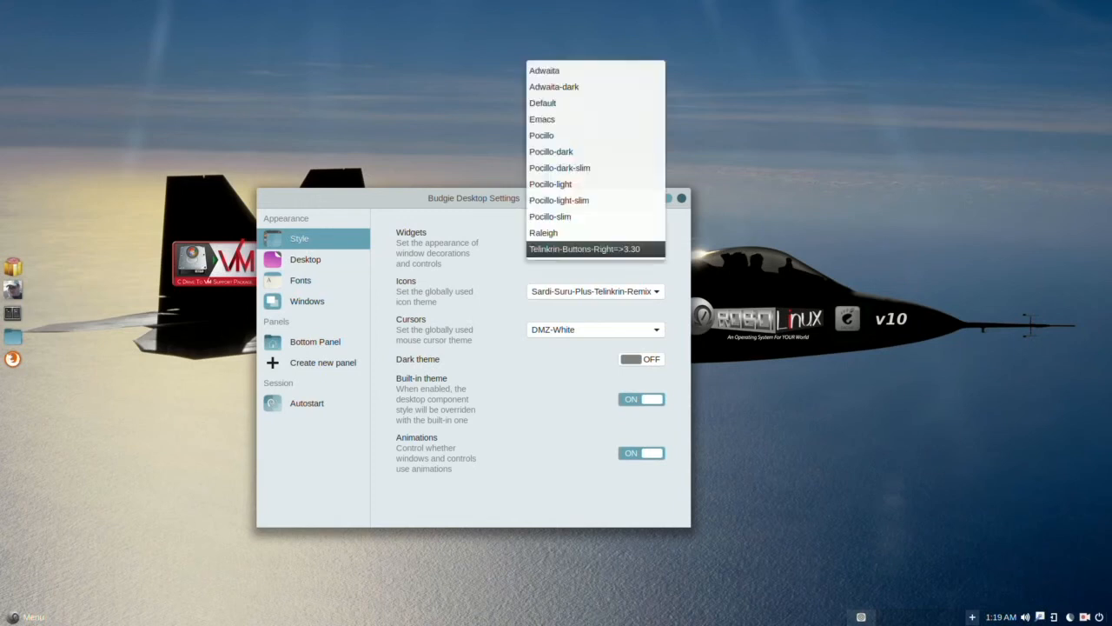
pyautogui.click(584, 249)
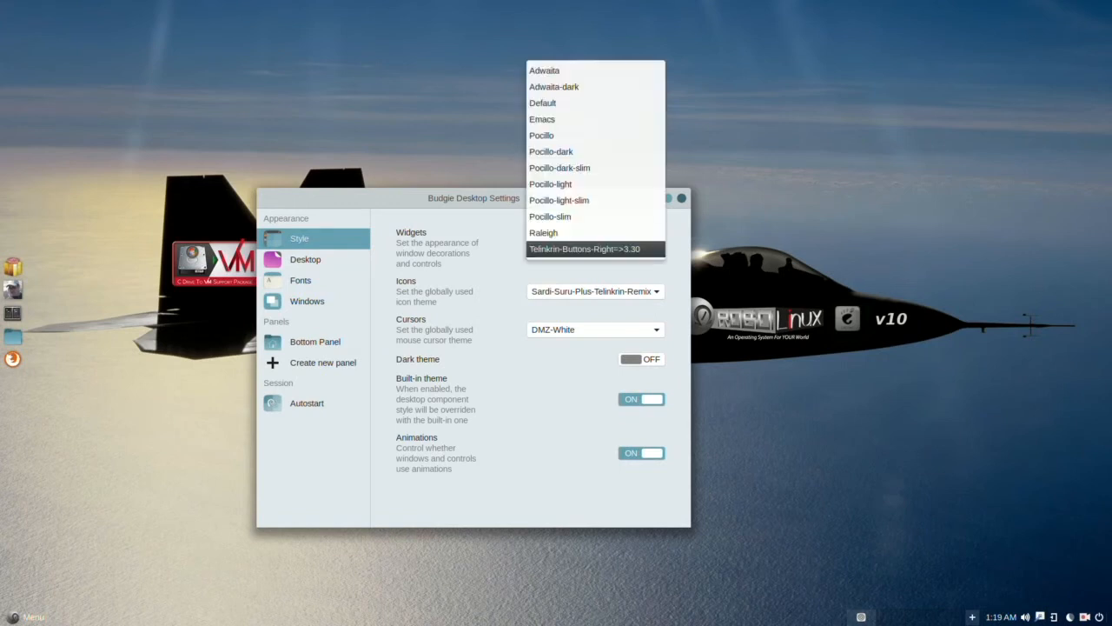
pyautogui.click(586, 248)
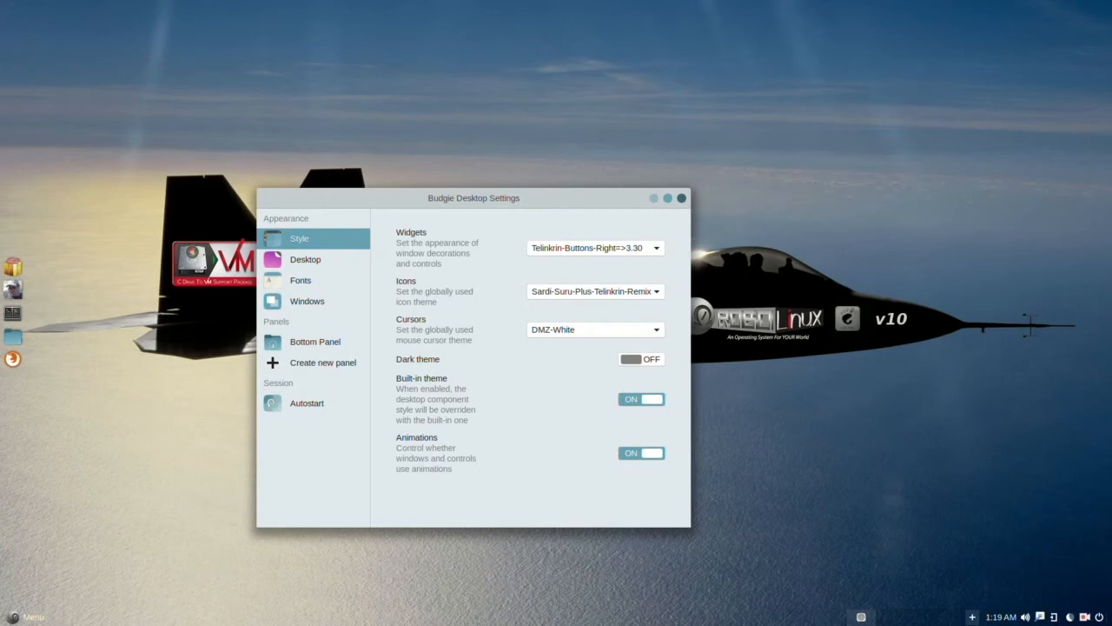
# Step: Review the Windows page and Autostart list showing Dock, then close Budgie Desktop Settings
pyautogui.click(307, 300)
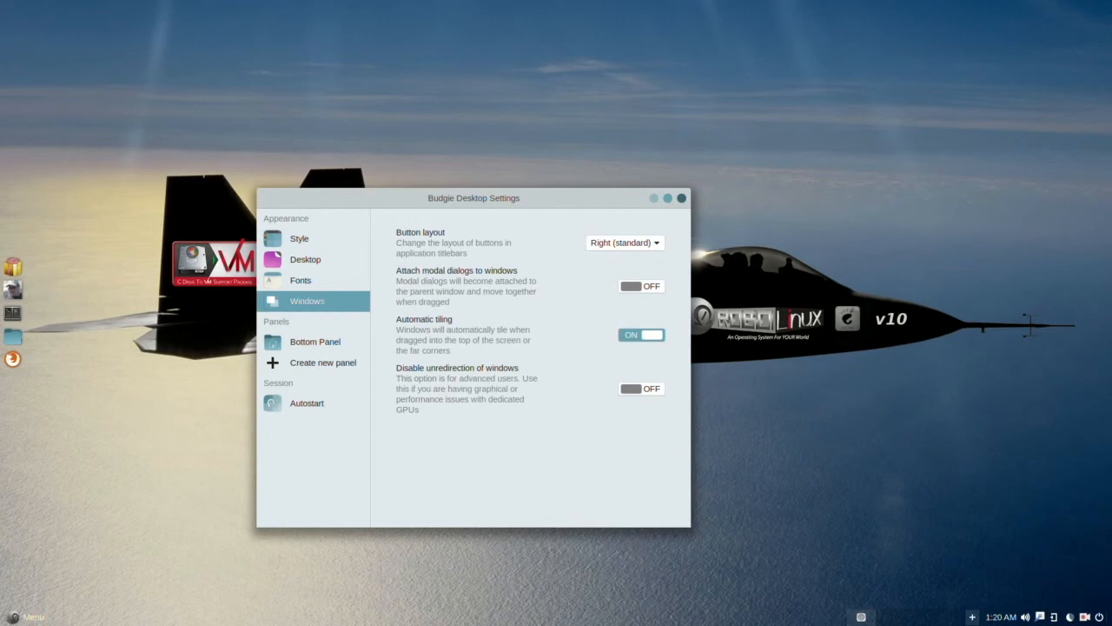
pyautogui.click(306, 403)
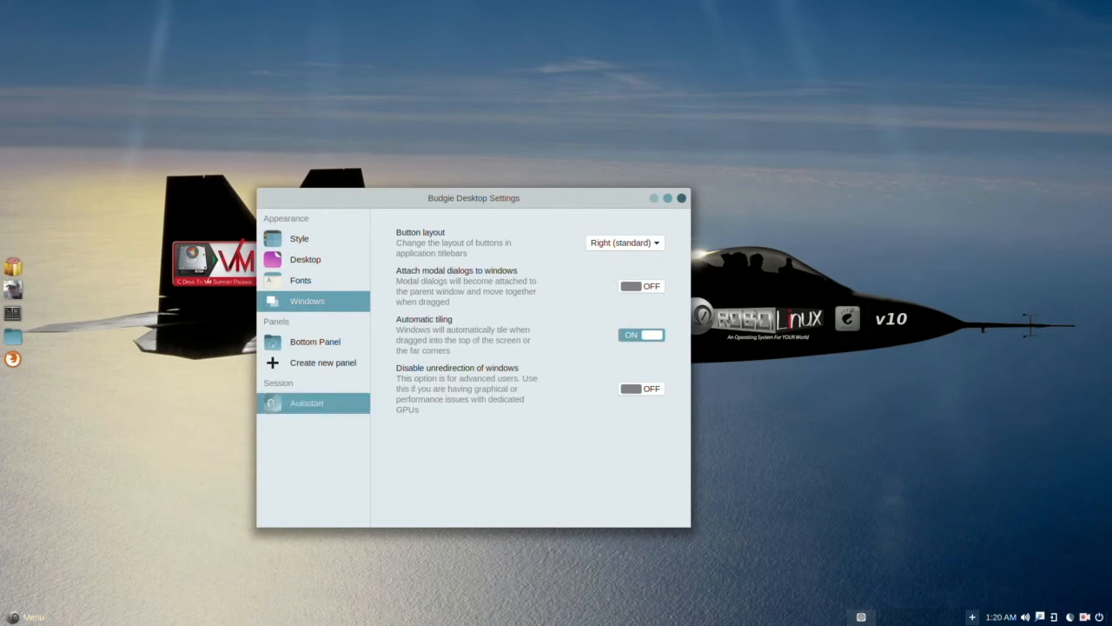
pyautogui.click(306, 402)
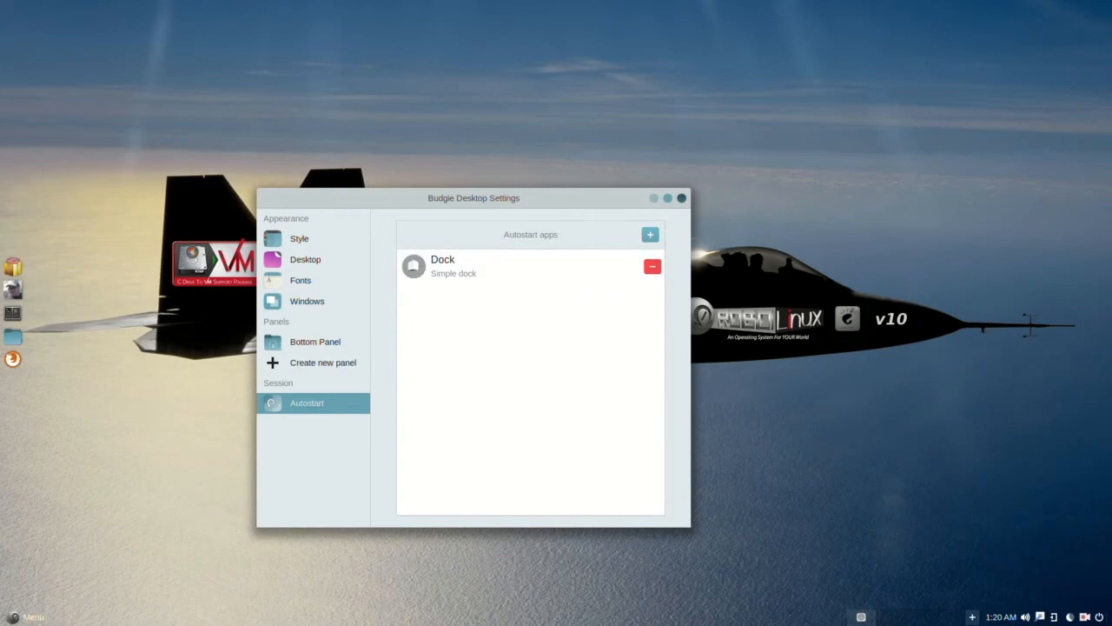
pyautogui.moveTo(474, 197); pyautogui.dragTo(460, 213)
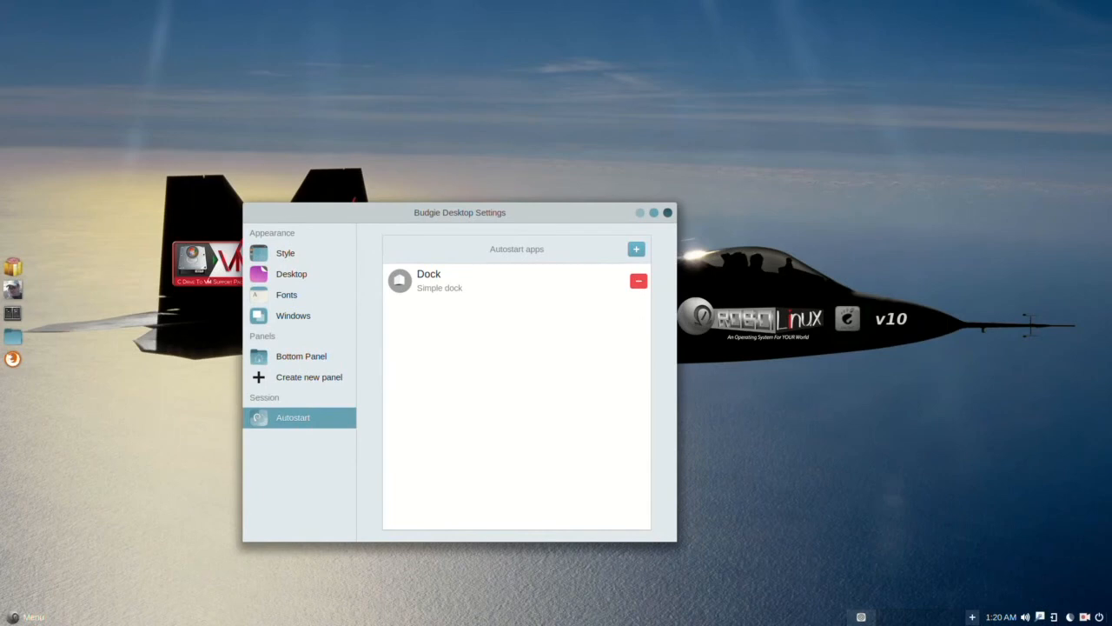
pyautogui.click(668, 212)
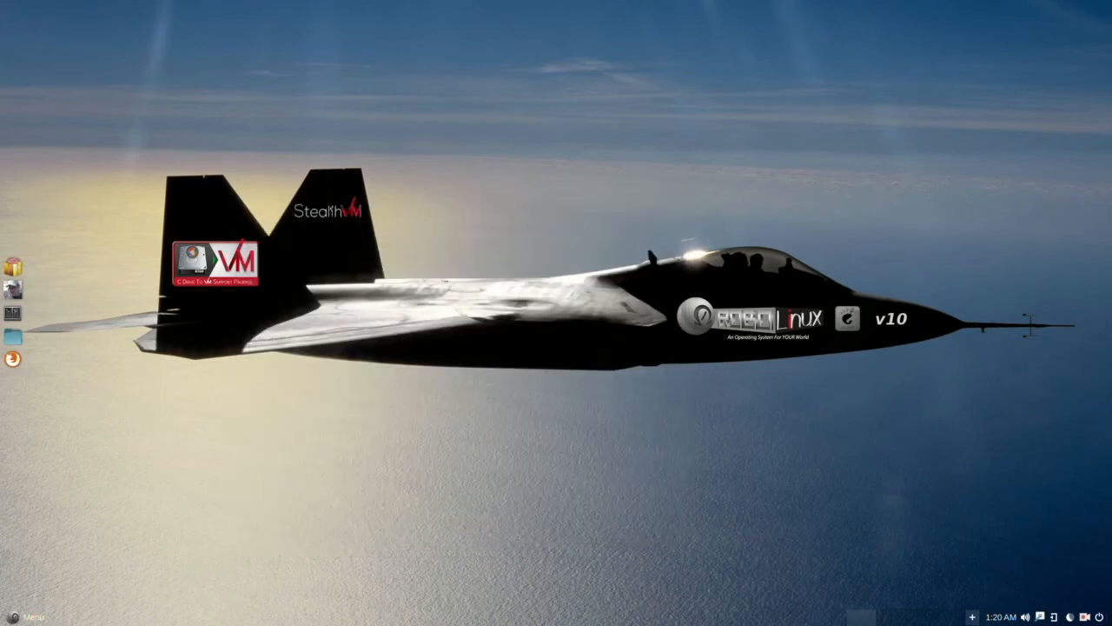
pyautogui.click(25, 615)
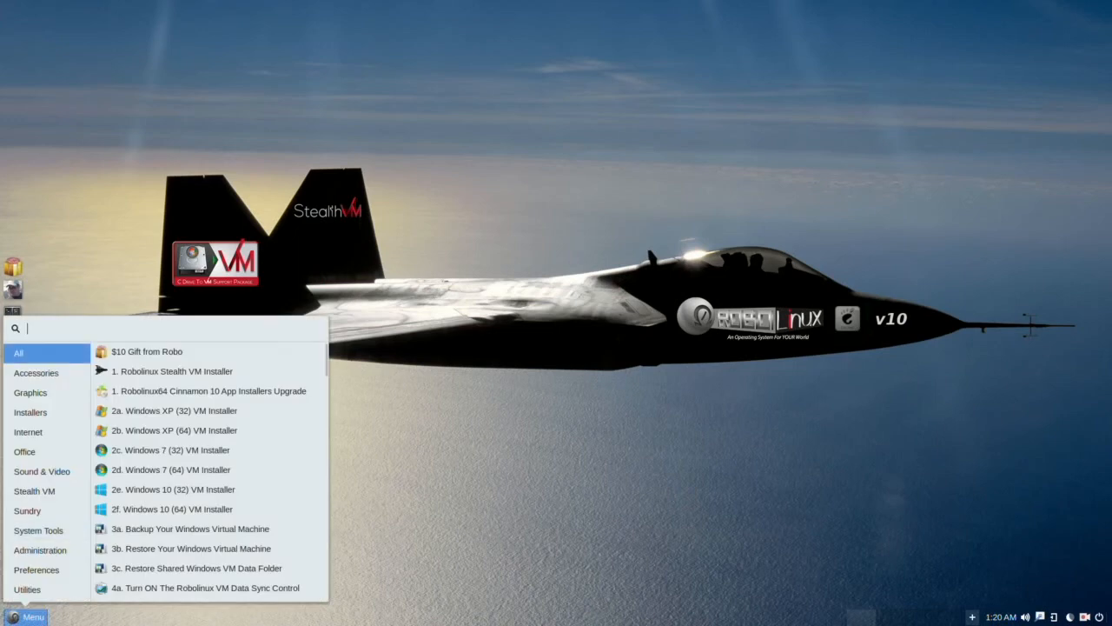
pyautogui.click(40, 549)
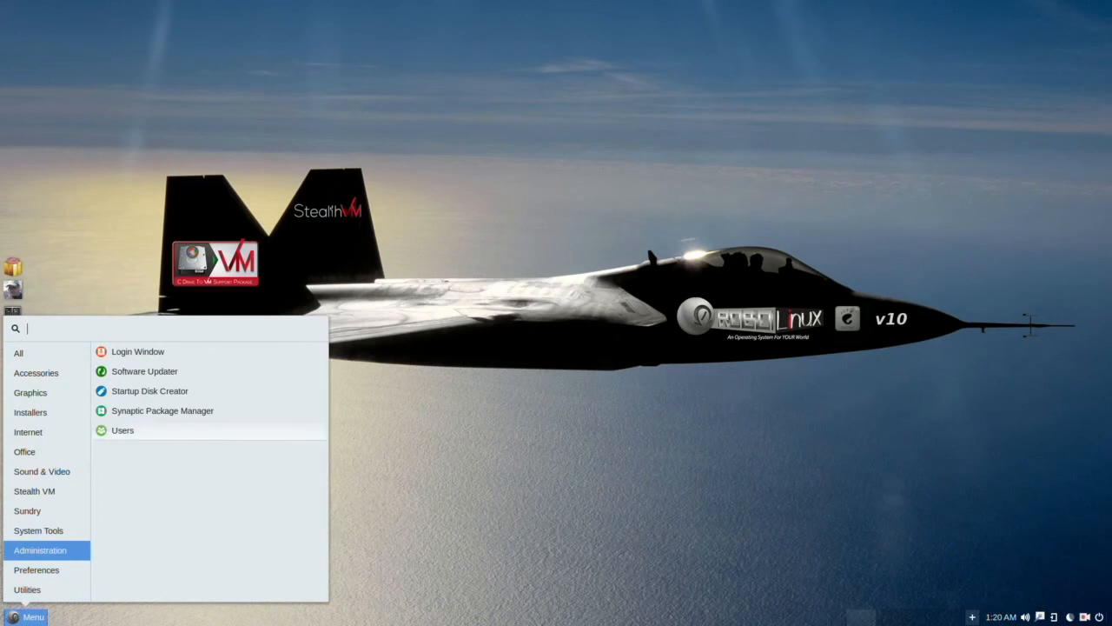
pyautogui.moveTo(137, 351)
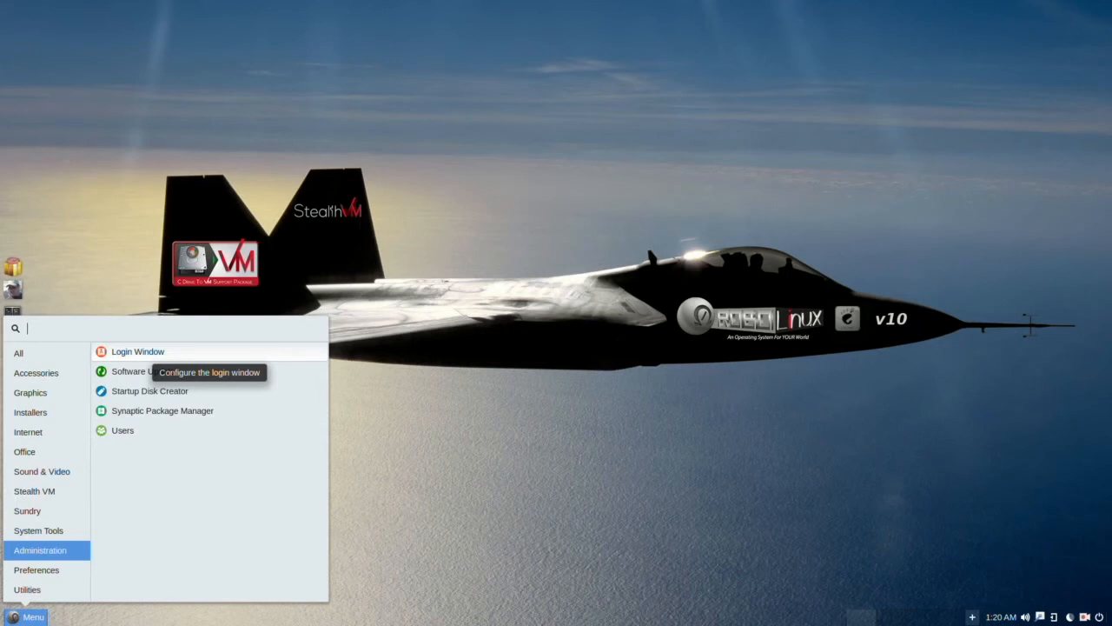
pyautogui.moveTo(145, 372)
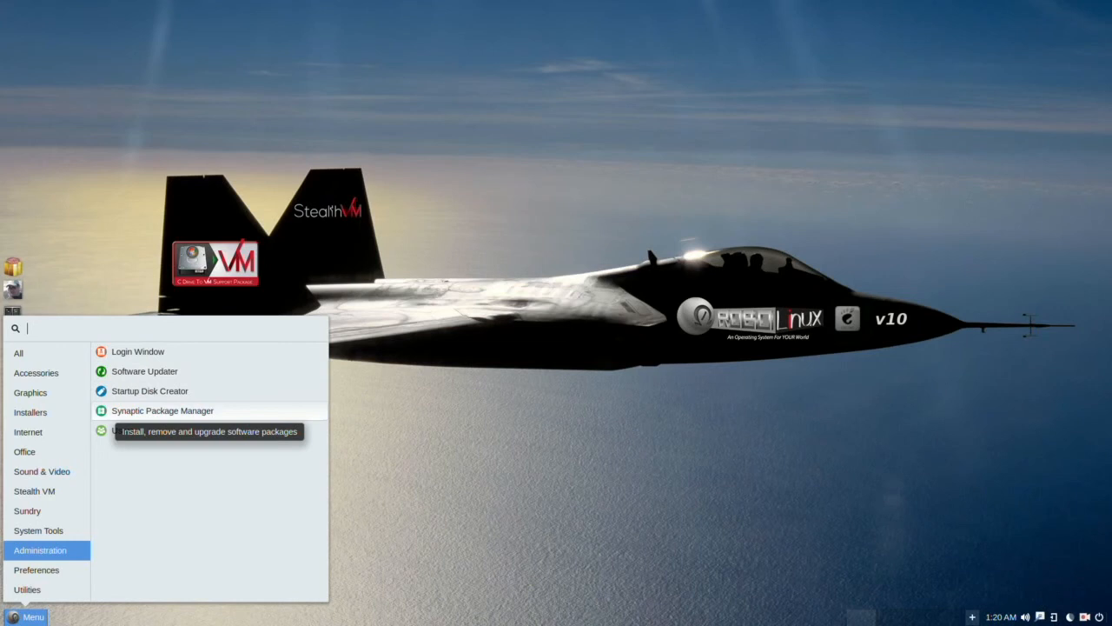
pyautogui.moveTo(122, 430)
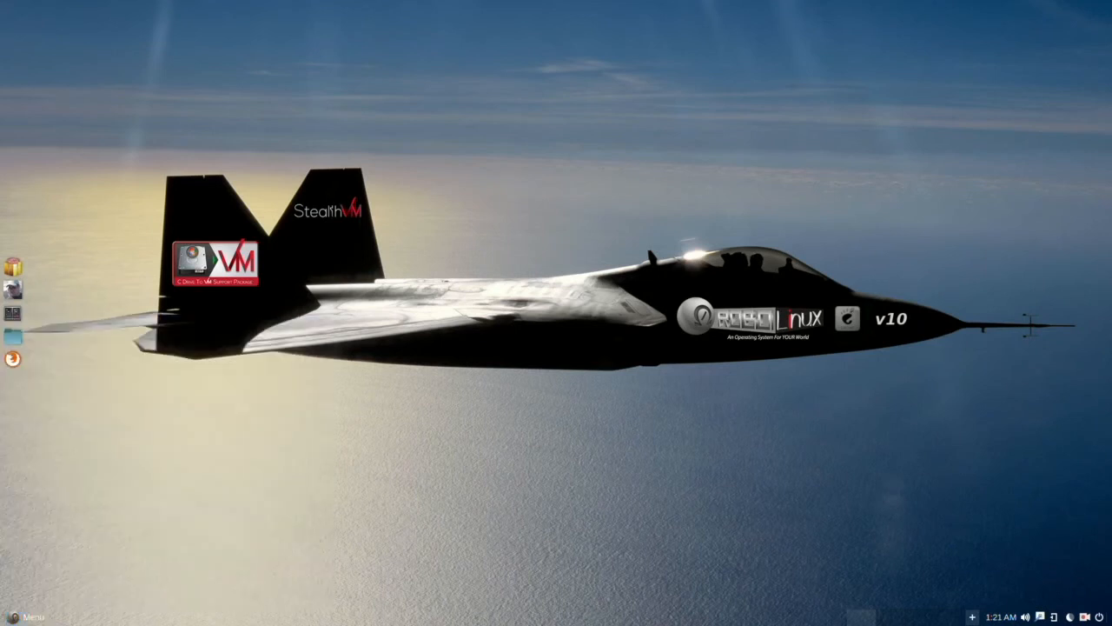
# Step: Open the main menu's Utilities category showing Archive Manager, Document Viewer, Terminal and Tilix
pyautogui.click(26, 615)
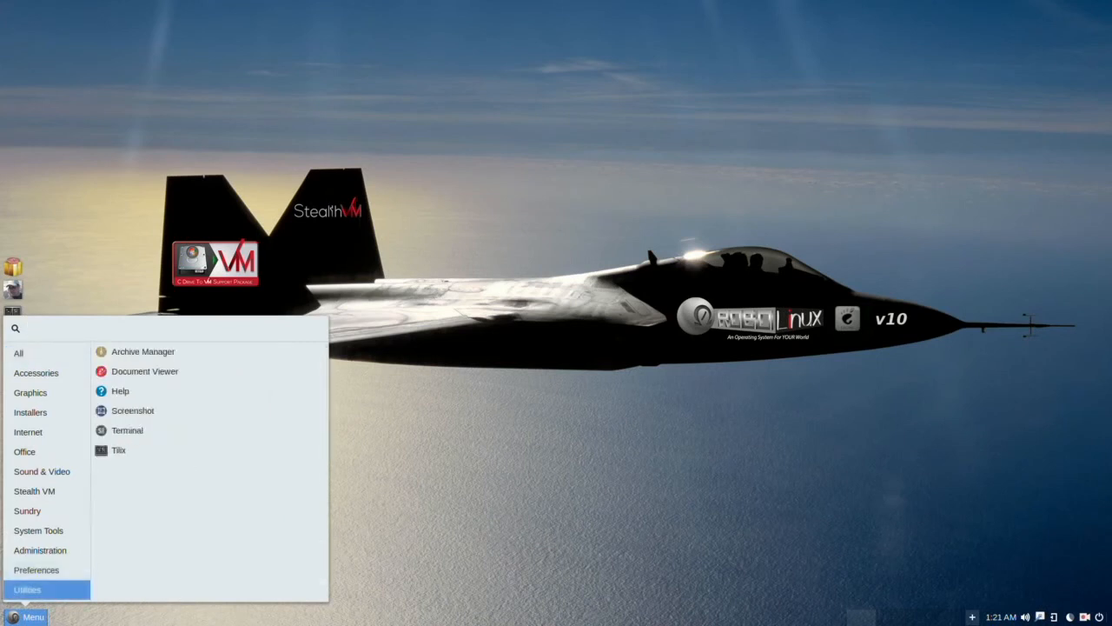
pyautogui.moveTo(119, 449)
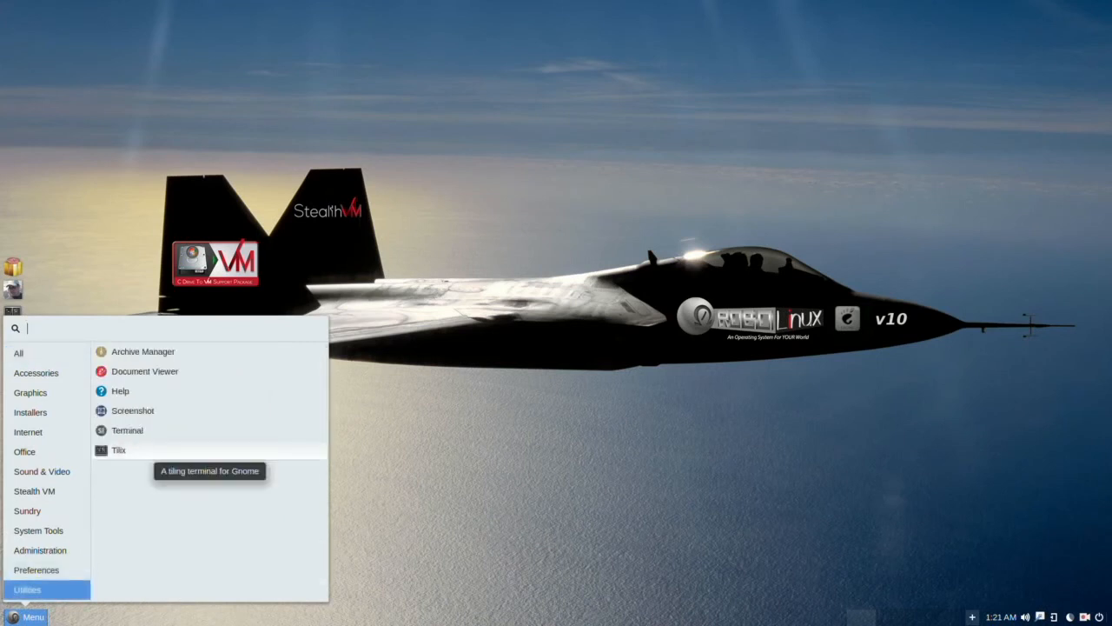
pyautogui.moveTo(127, 430)
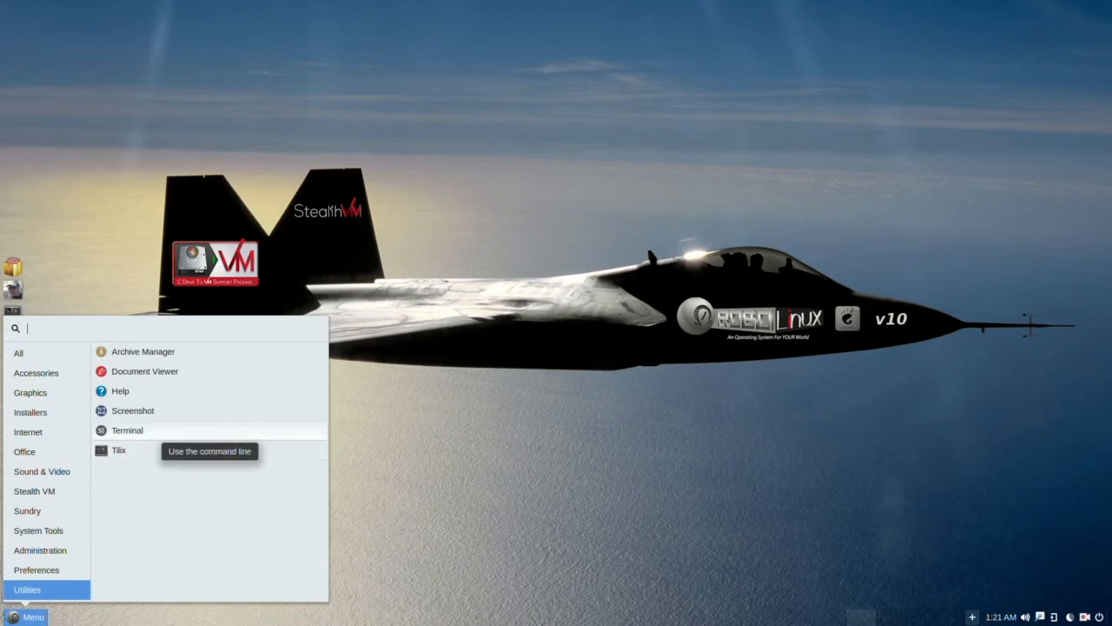
pyautogui.moveTo(119, 450)
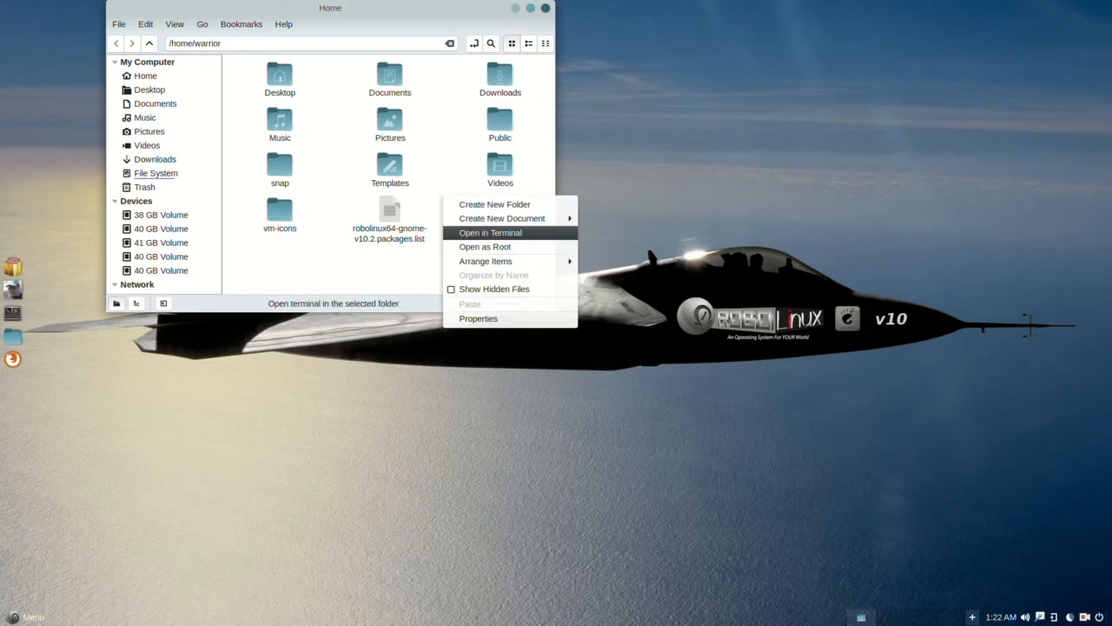
# Step: Dismiss the Home folder's background menu and close the Nemo window
pyautogui.click(490, 232)
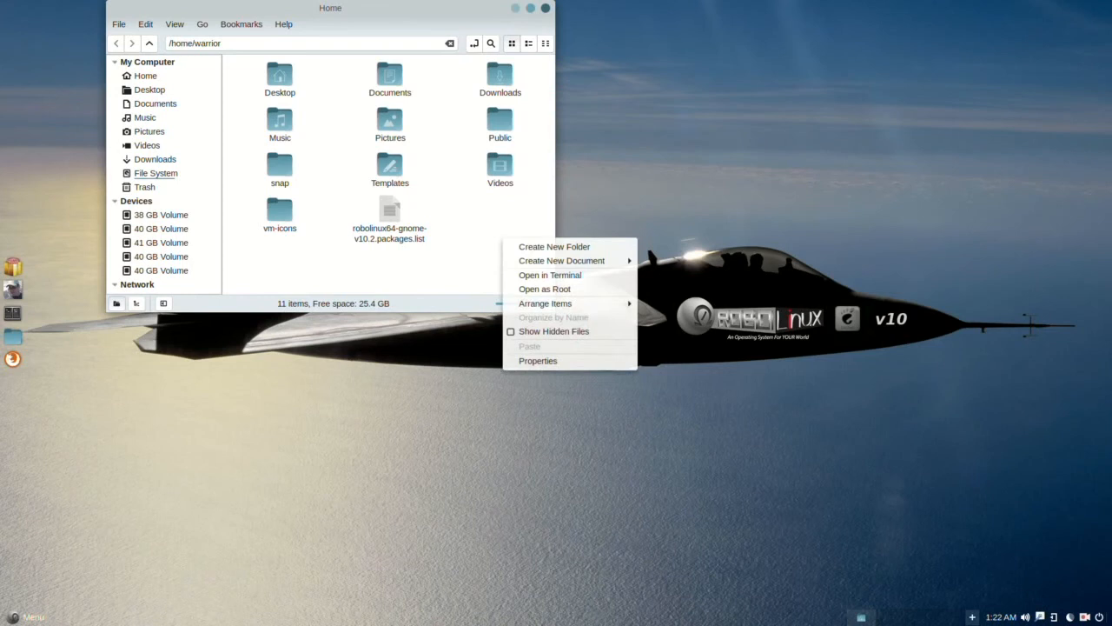
pyautogui.moveTo(545, 289)
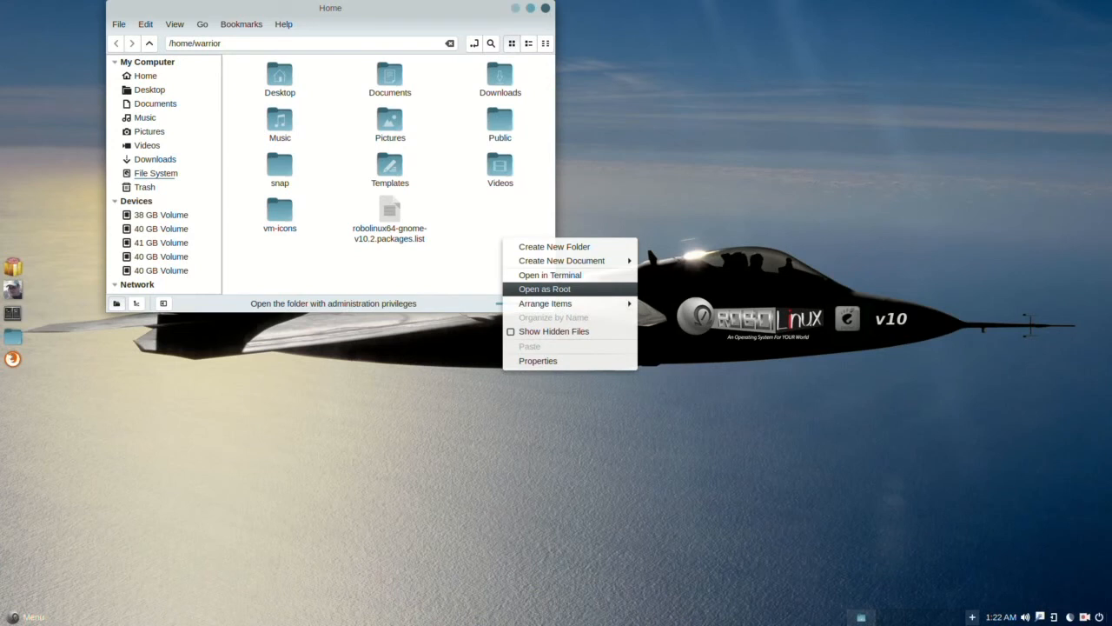
pyautogui.moveTo(545, 304)
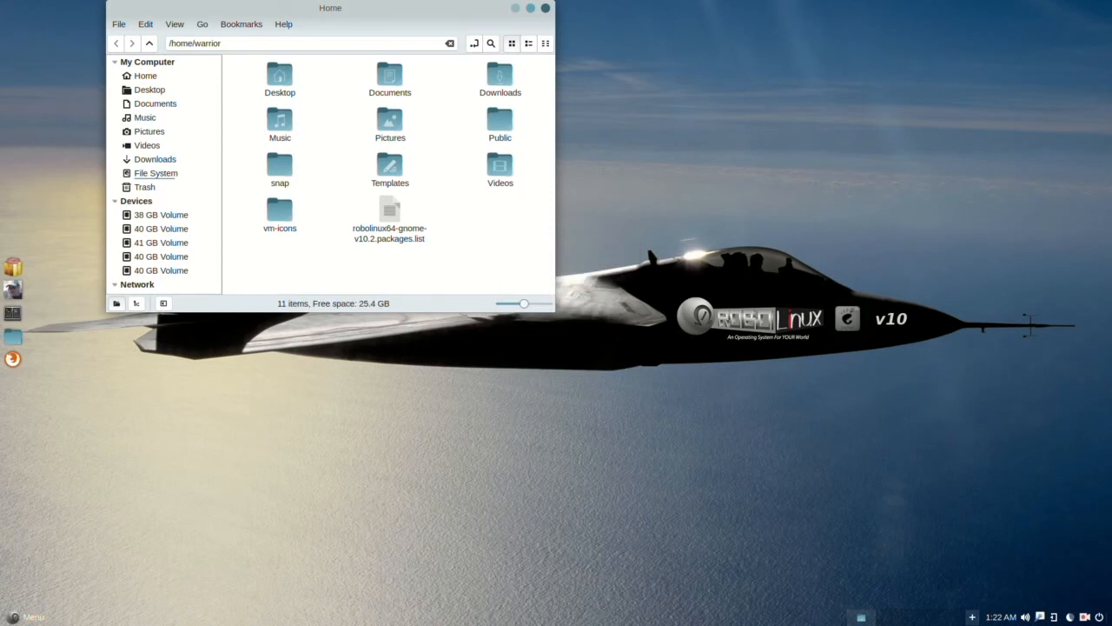
pyautogui.click(544, 8)
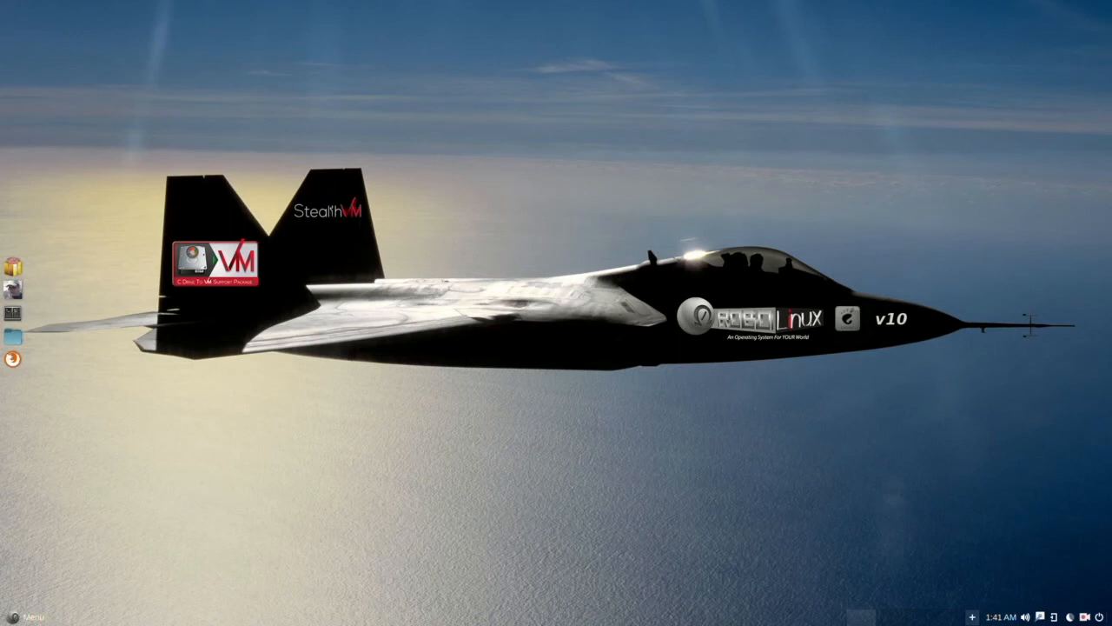
pyautogui.click(1099, 617)
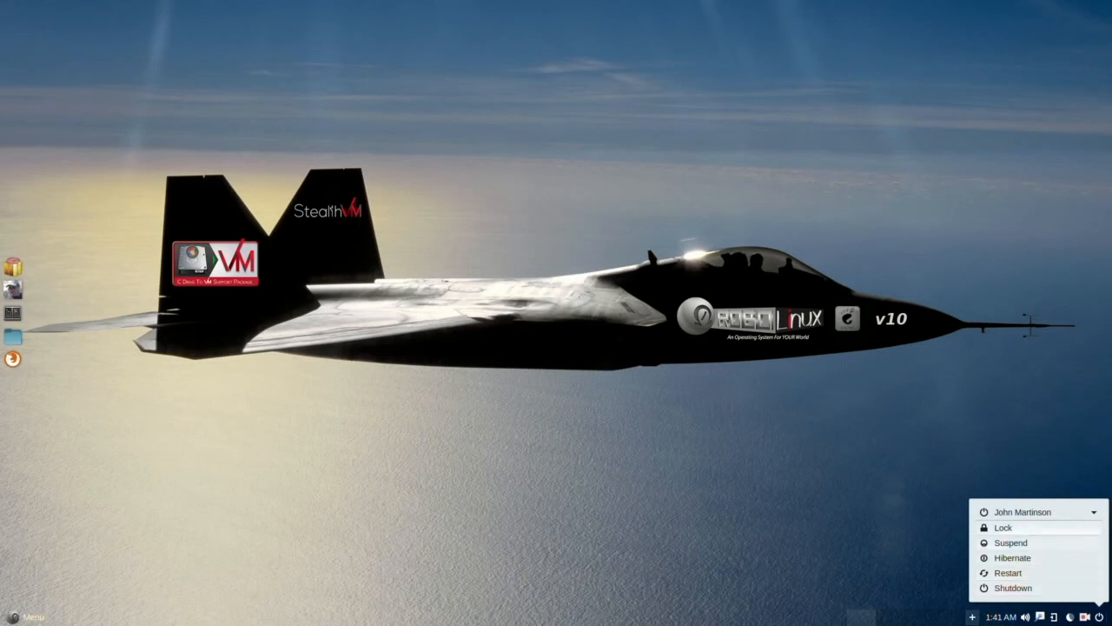
pyautogui.click(1038, 511)
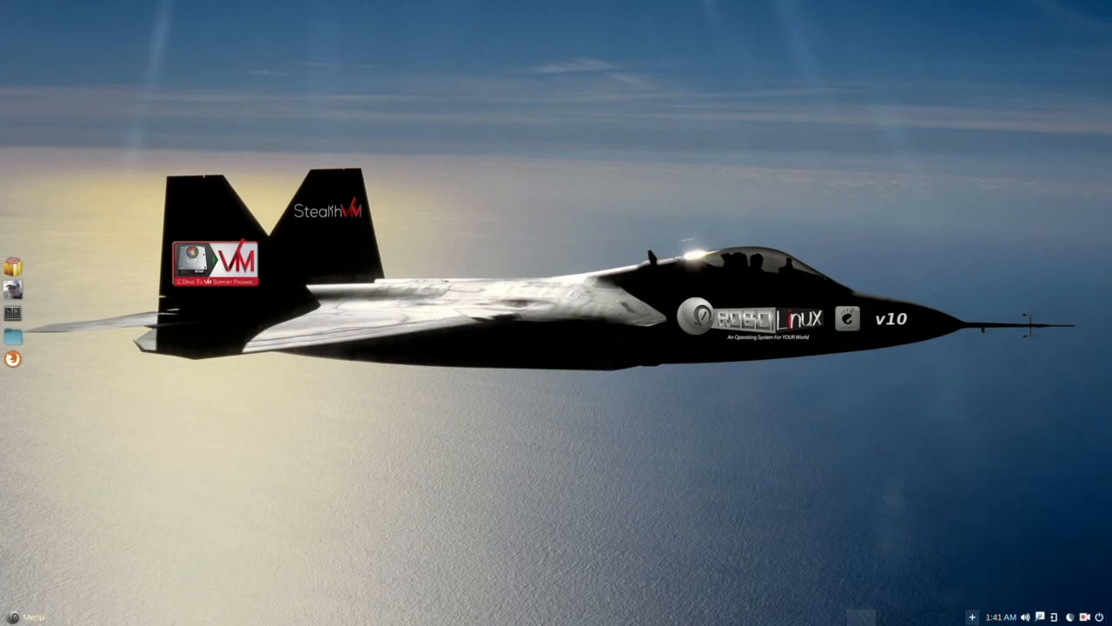
pyautogui.click(1070, 616)
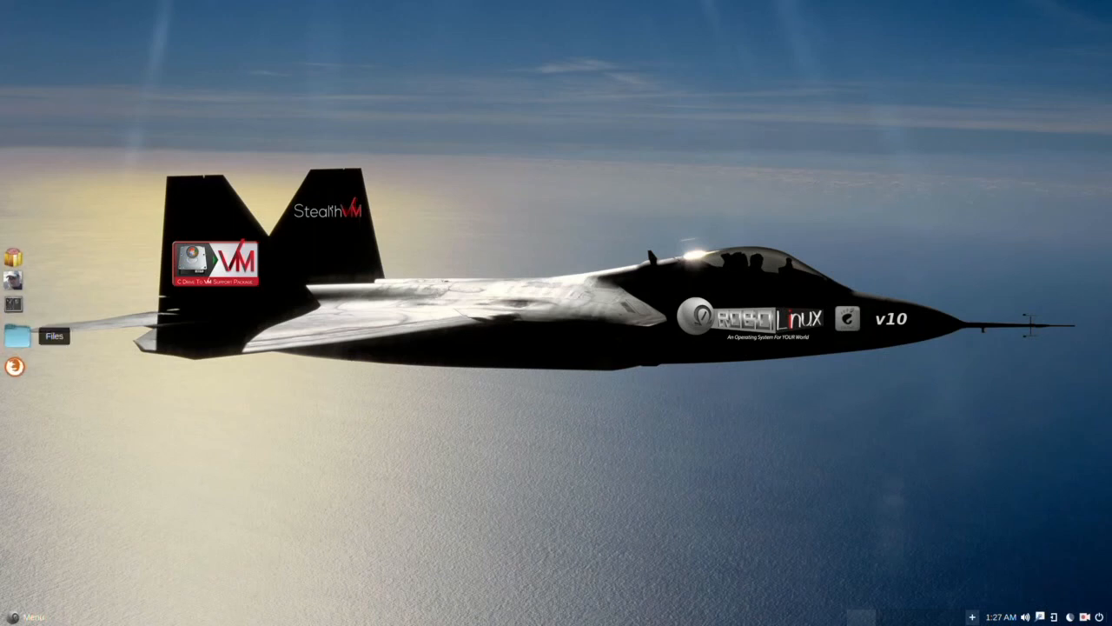
# Step: Mount the wd-2tb drive from the Files sidebar and centre its window
pyautogui.click(17, 336)
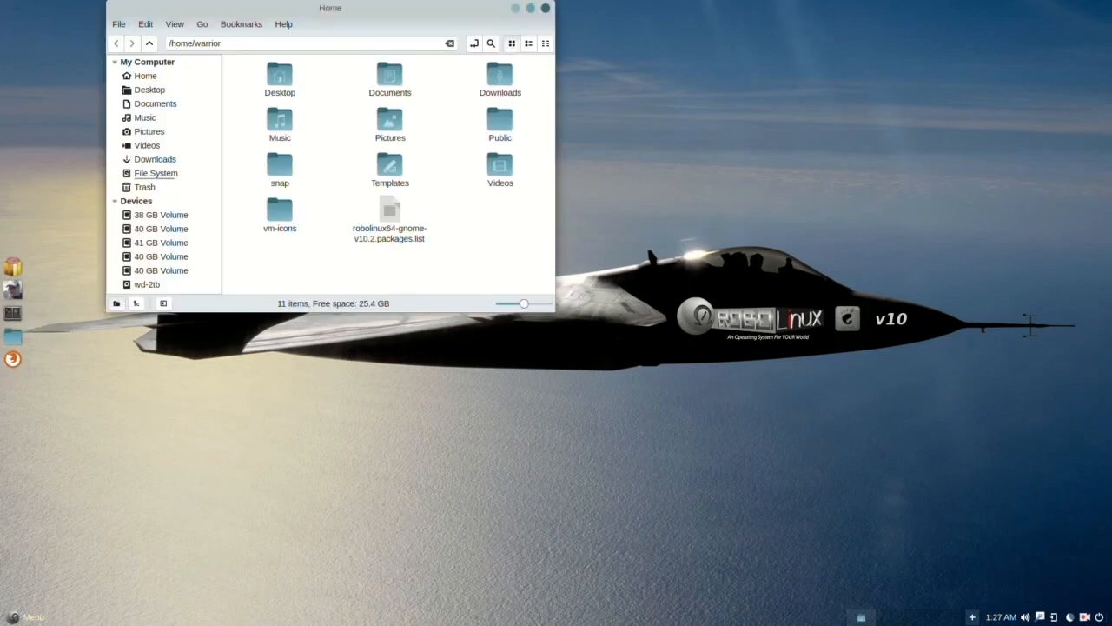
pyautogui.scroll(-3)
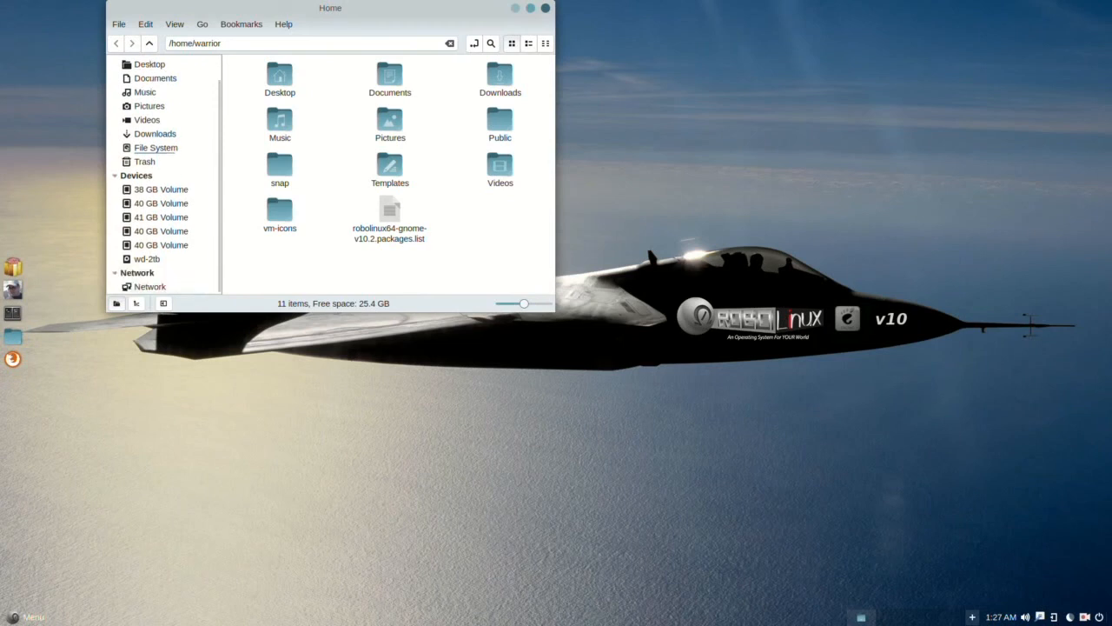
pyautogui.moveTo(146, 259)
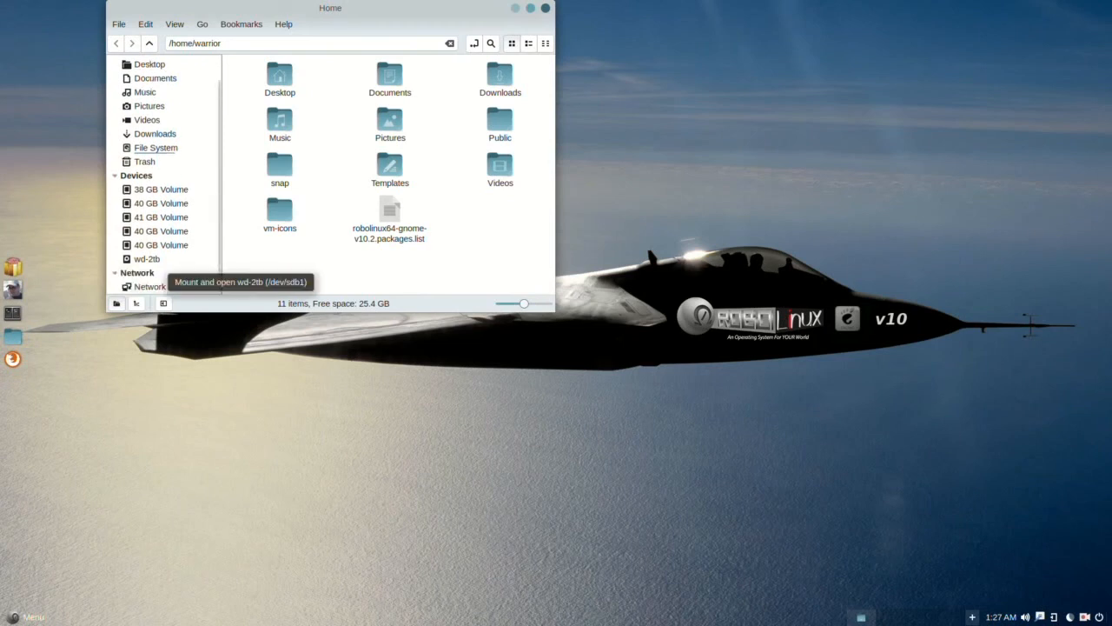
pyautogui.click(146, 259)
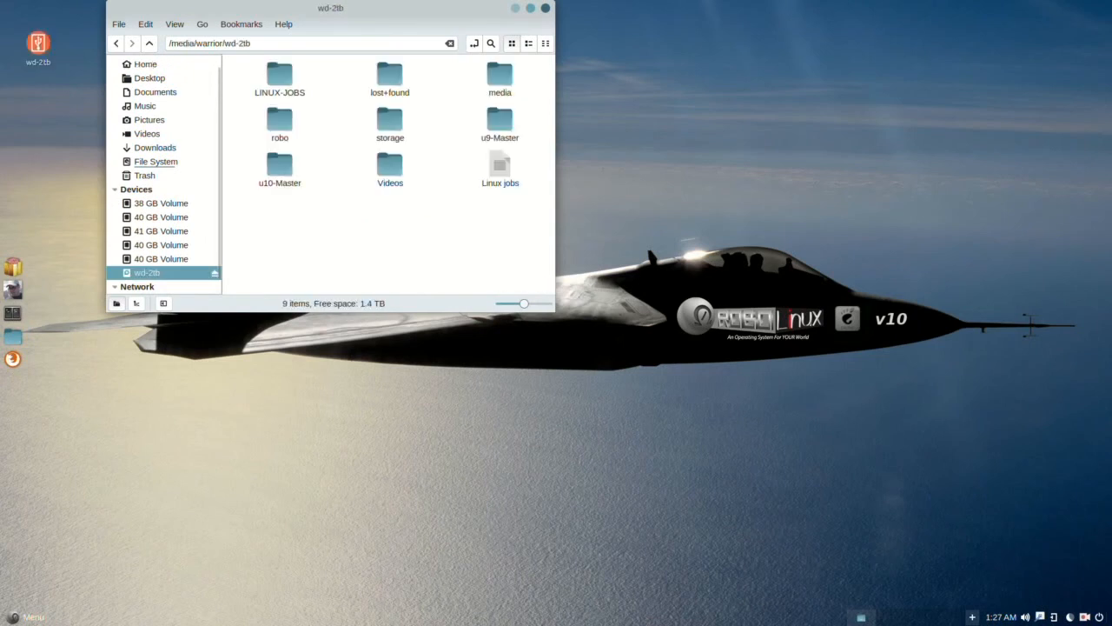
pyautogui.moveTo(330, 8); pyautogui.dragTo(400, 146)
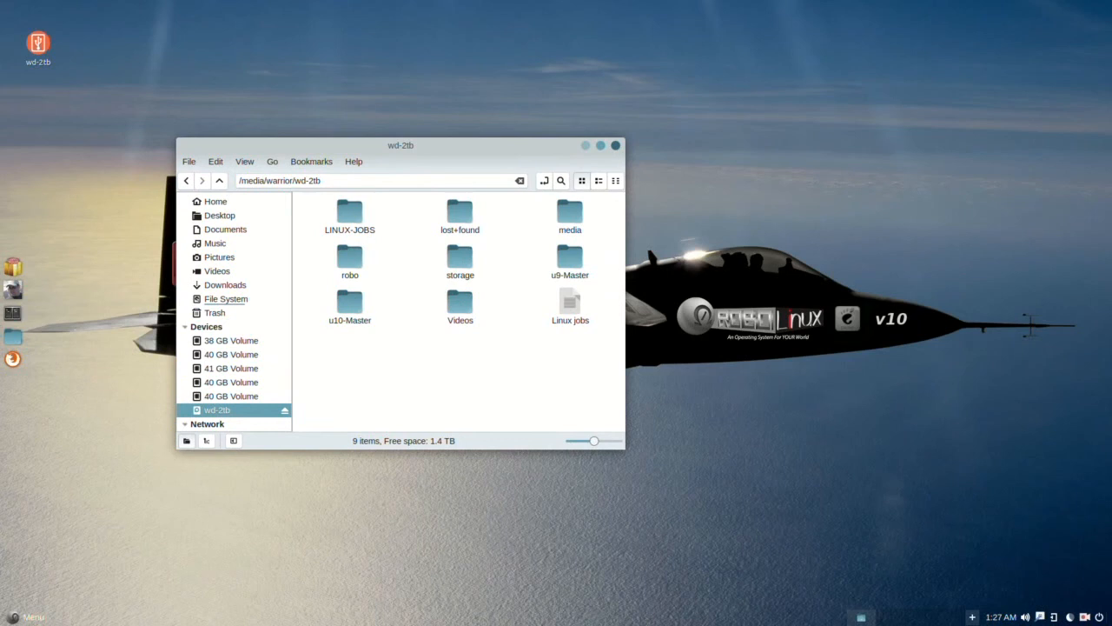
pyautogui.moveTo(401, 146); pyautogui.dragTo(374, 148)
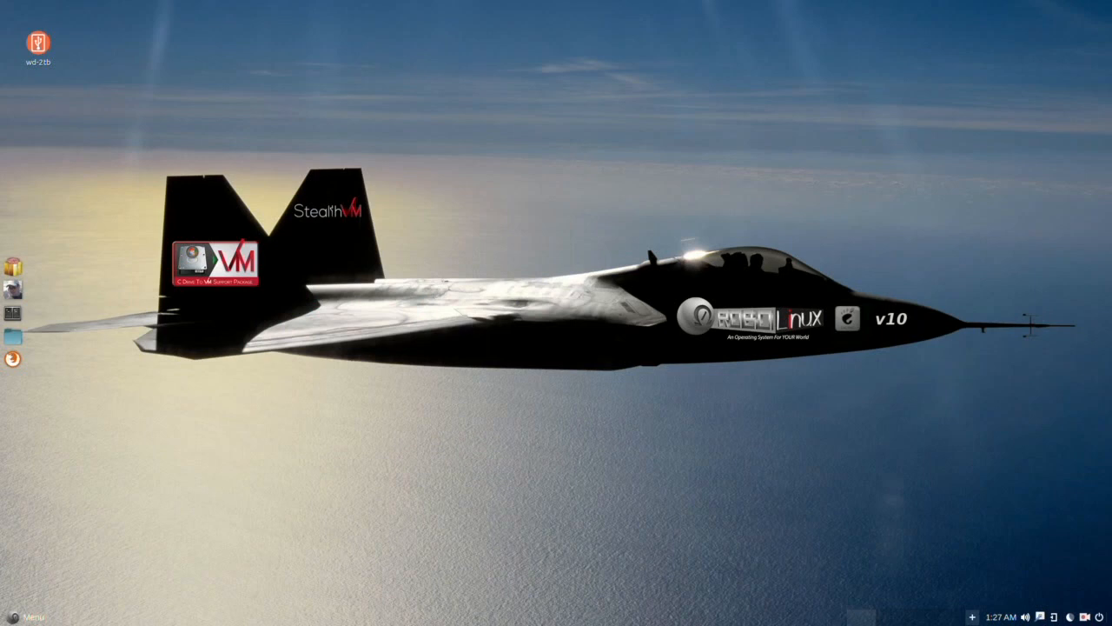
# Step: Reopen the Budgie menu and show the Preferences category with About, Background and Displays
pyautogui.click(29, 617)
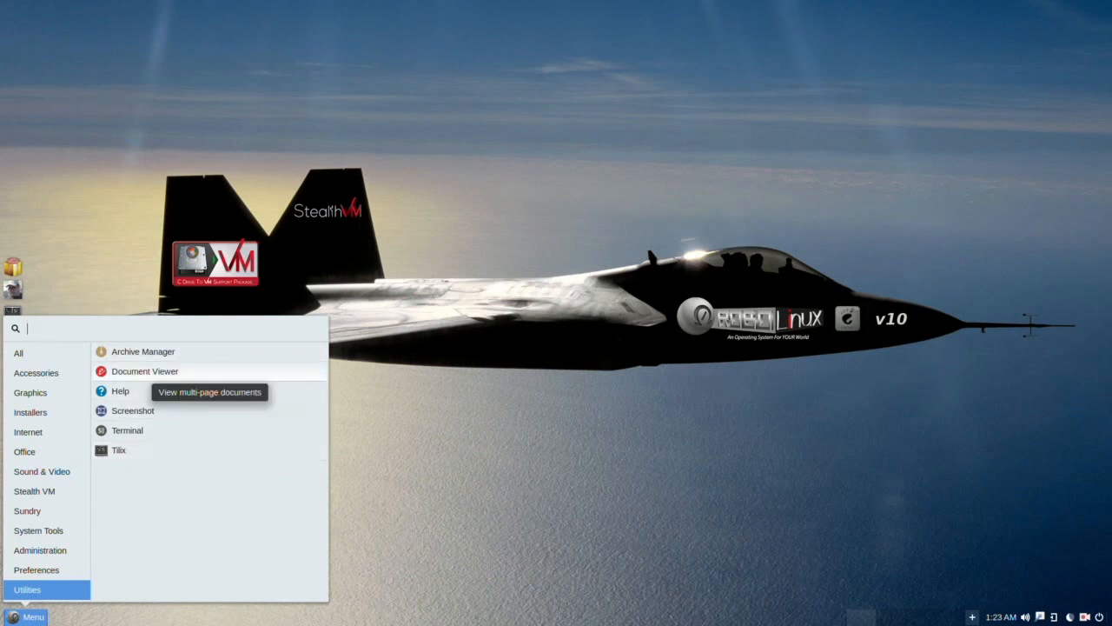
pyautogui.moveTo(120, 390)
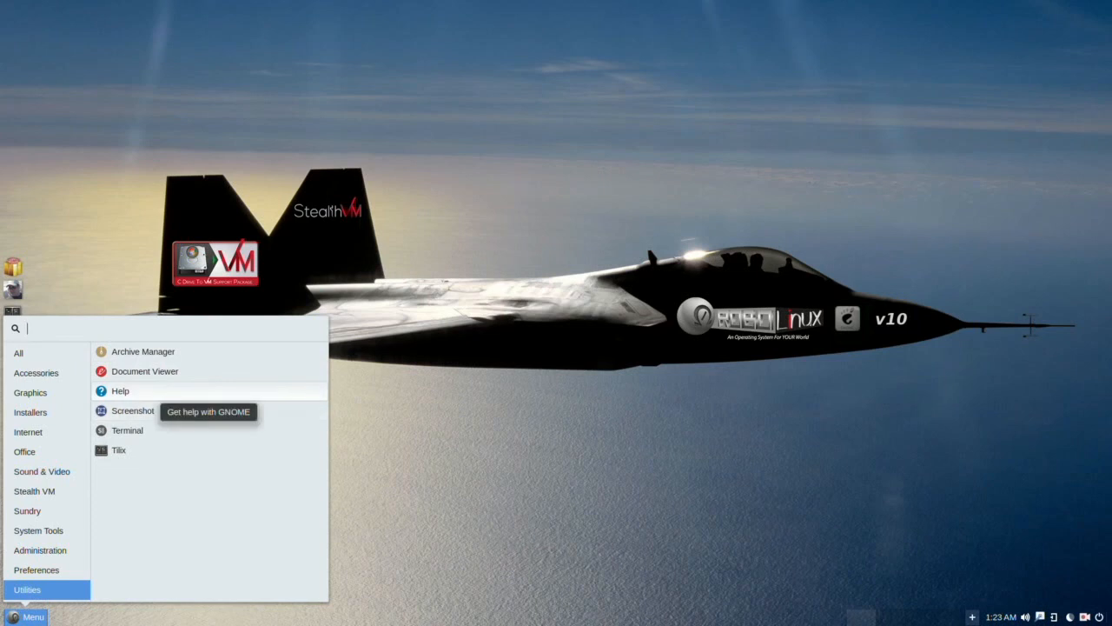
pyautogui.moveTo(132, 410)
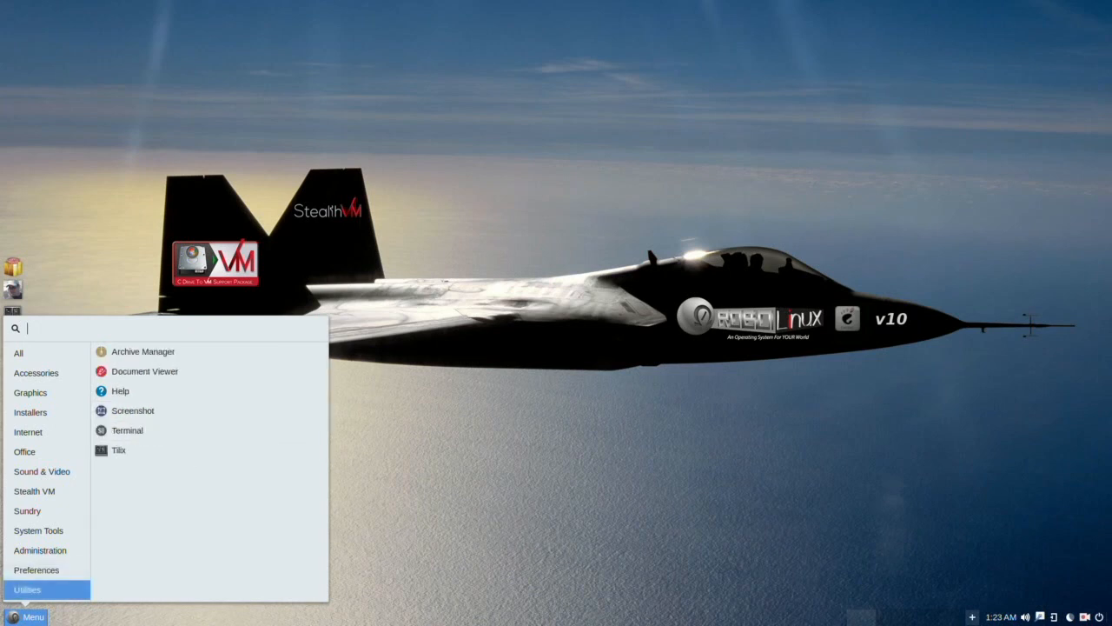
pyautogui.click(36, 570)
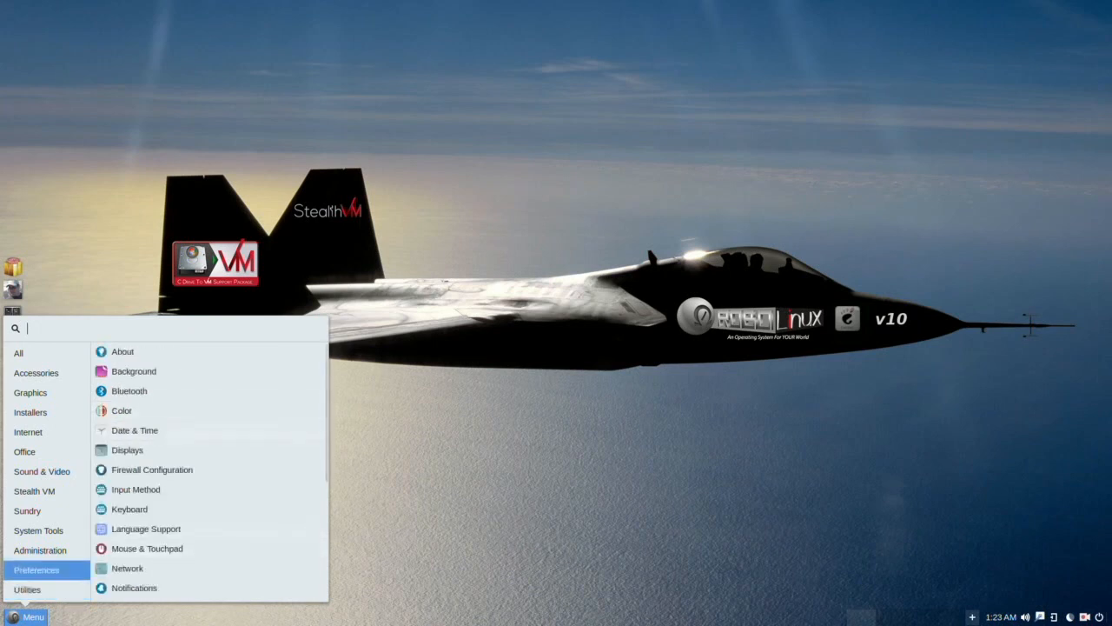
pyautogui.moveTo(134, 371)
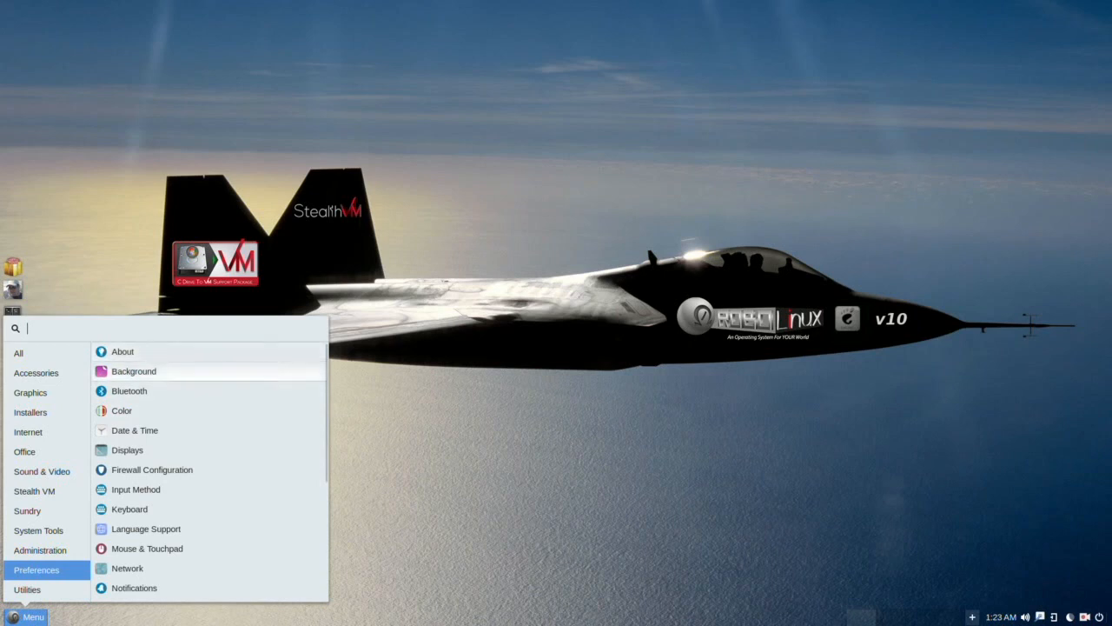
pyautogui.moveTo(134, 371)
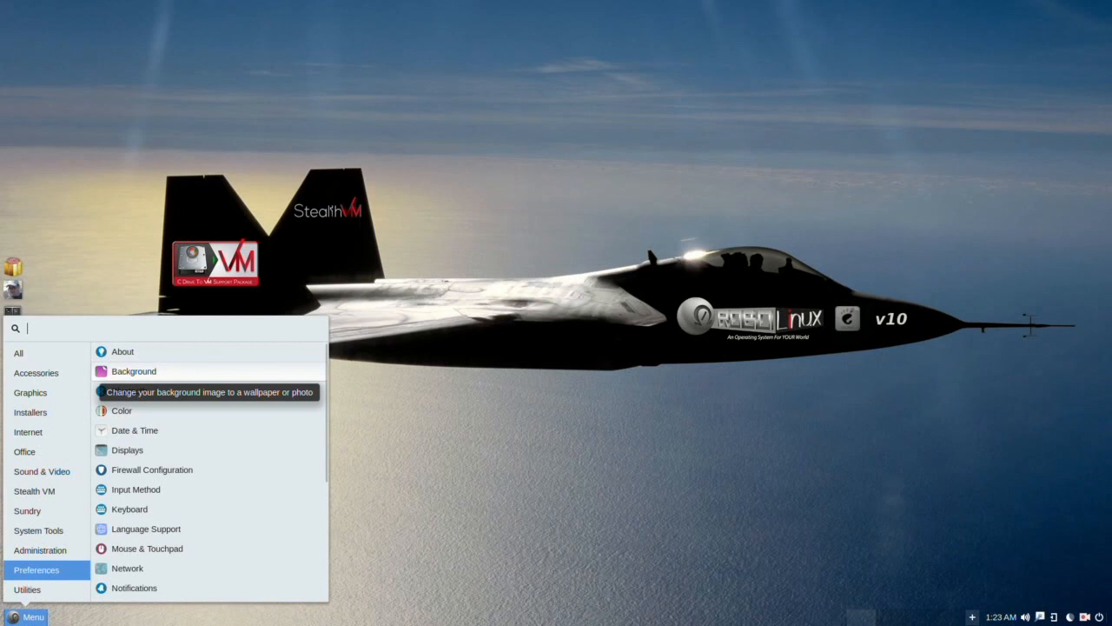
pyautogui.moveTo(129, 390)
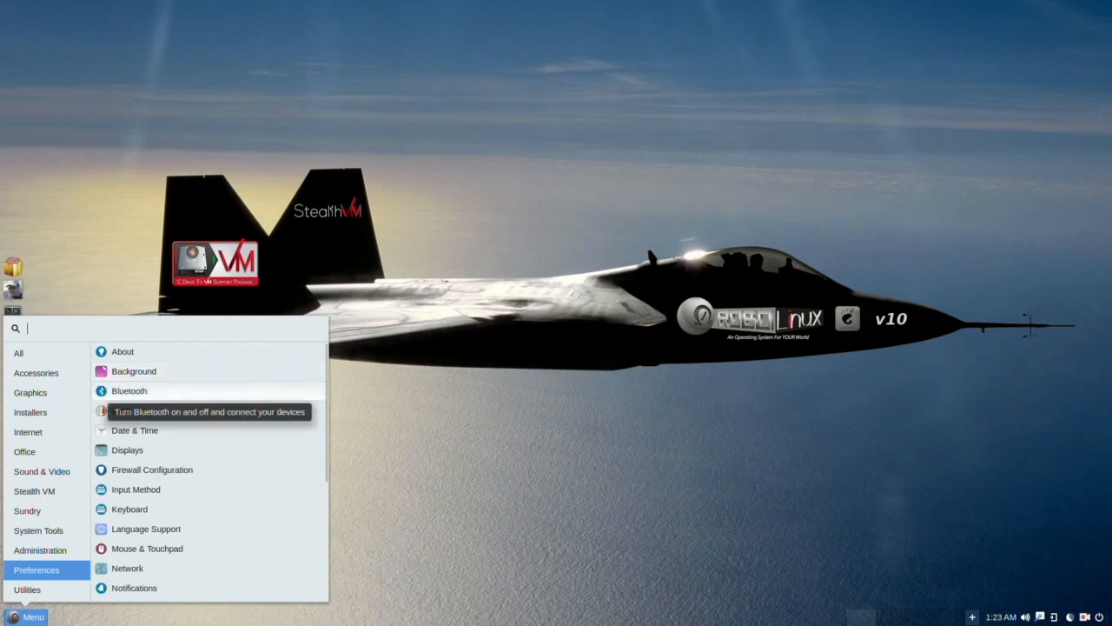
pyautogui.moveTo(121, 410)
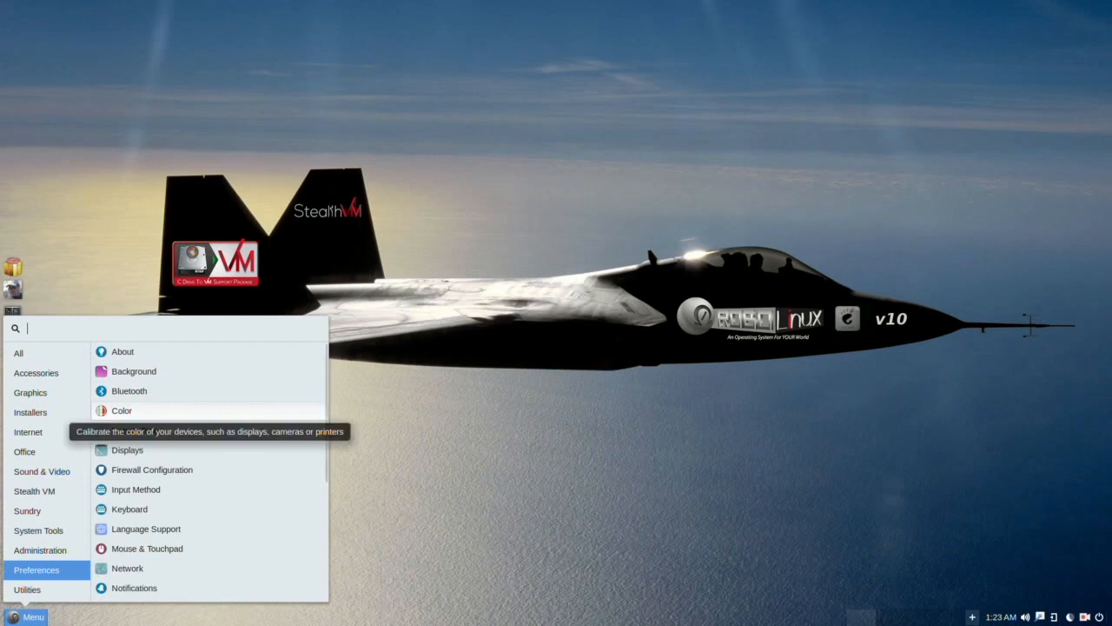
pyautogui.moveTo(135, 430)
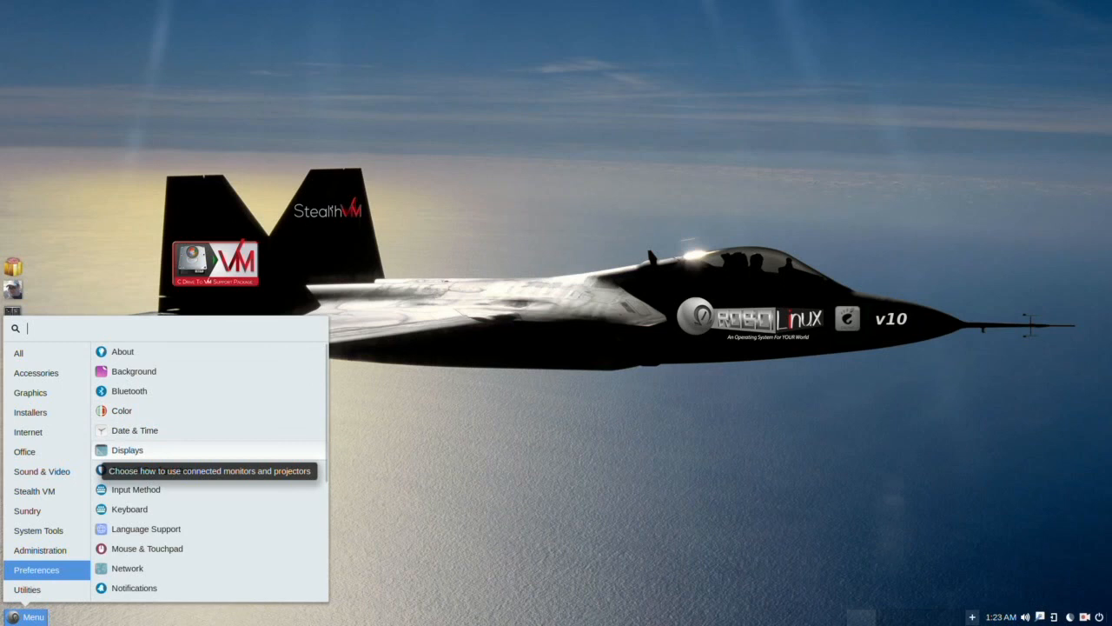
pyautogui.moveTo(152, 469)
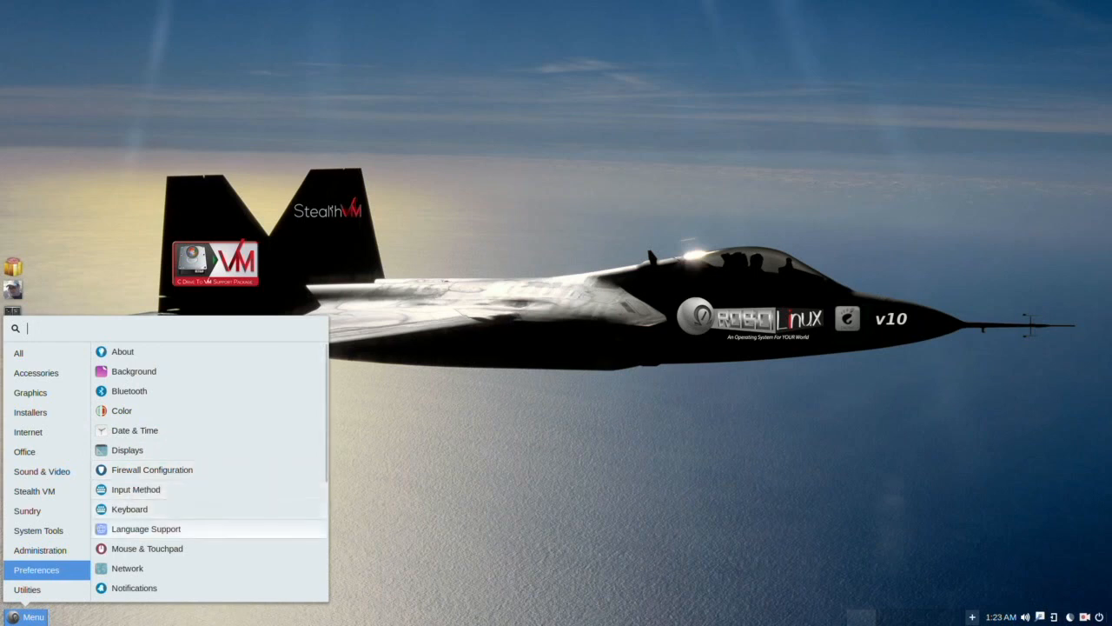
pyautogui.moveTo(146, 528)
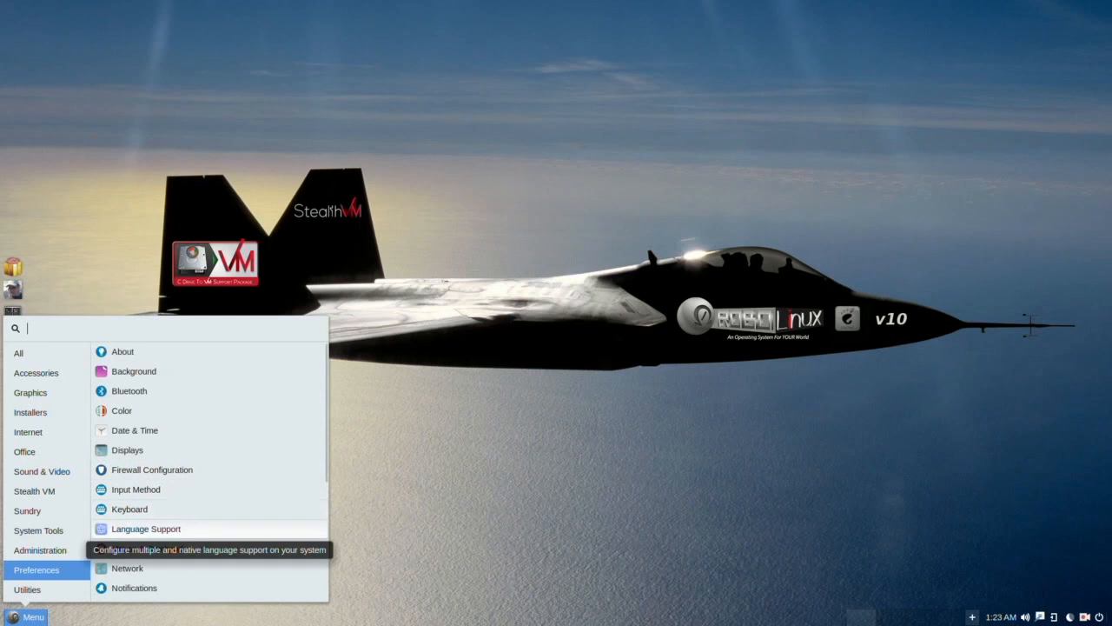
pyautogui.moveTo(146, 548)
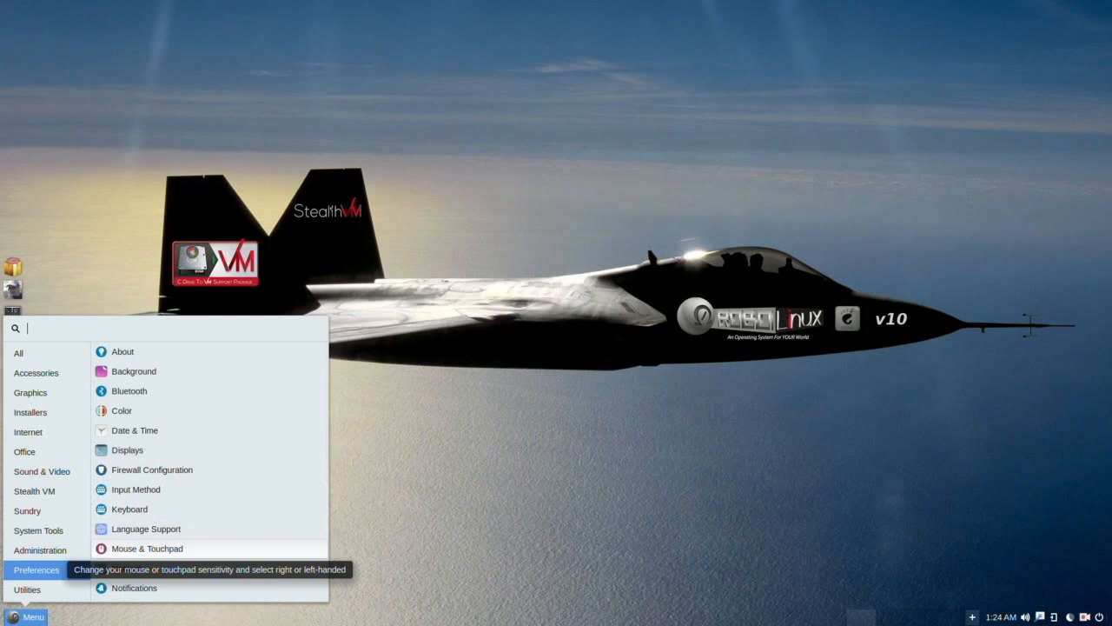
pyautogui.moveTo(127, 568)
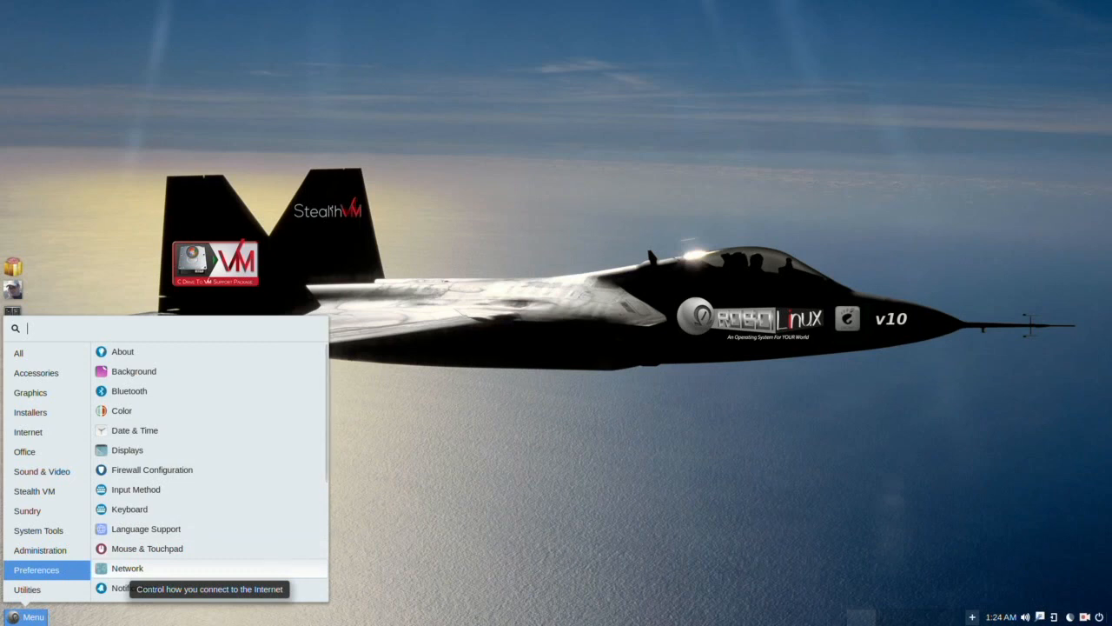
pyautogui.moveTo(134, 588)
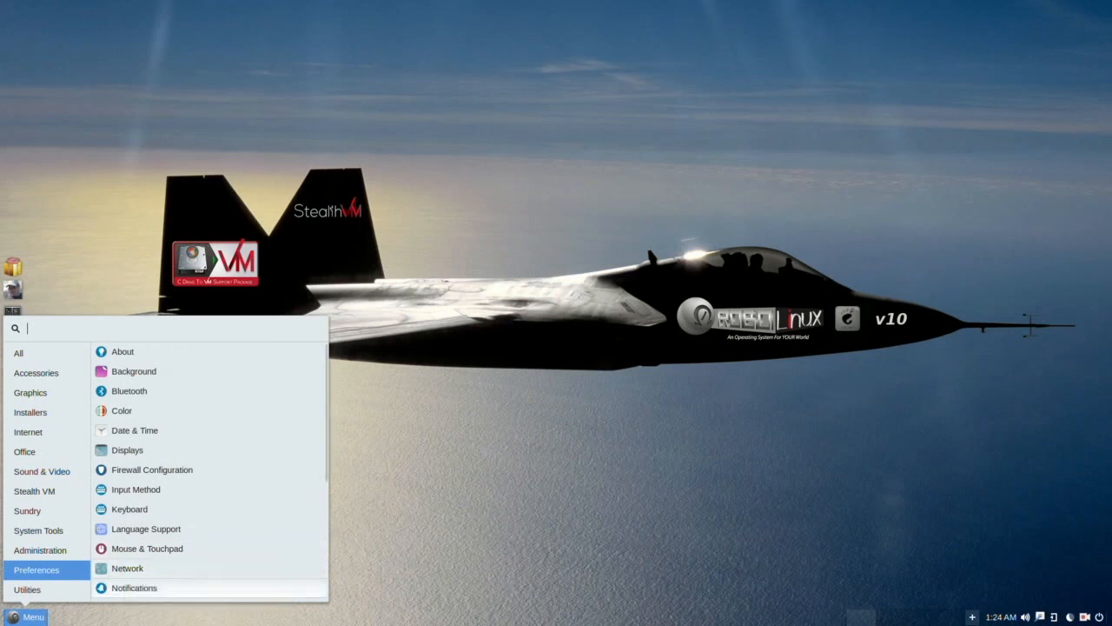